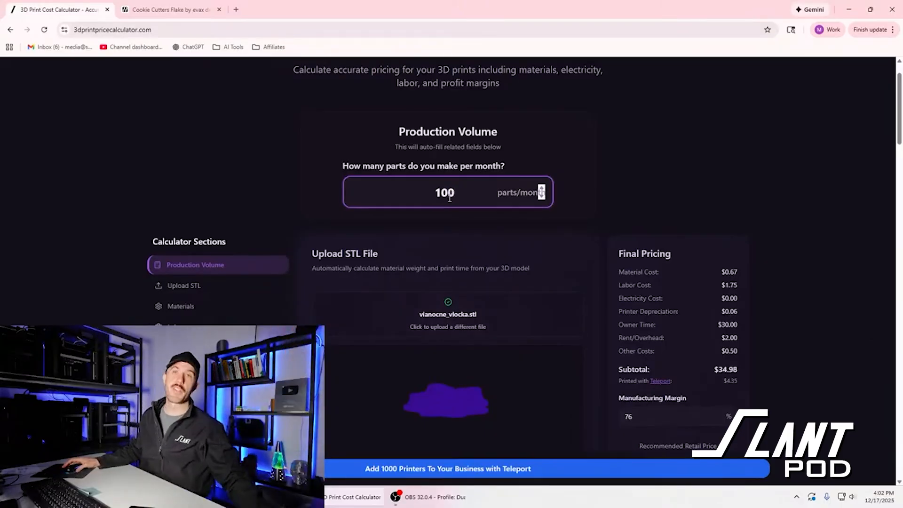
pyautogui.moveTo(455, 252)
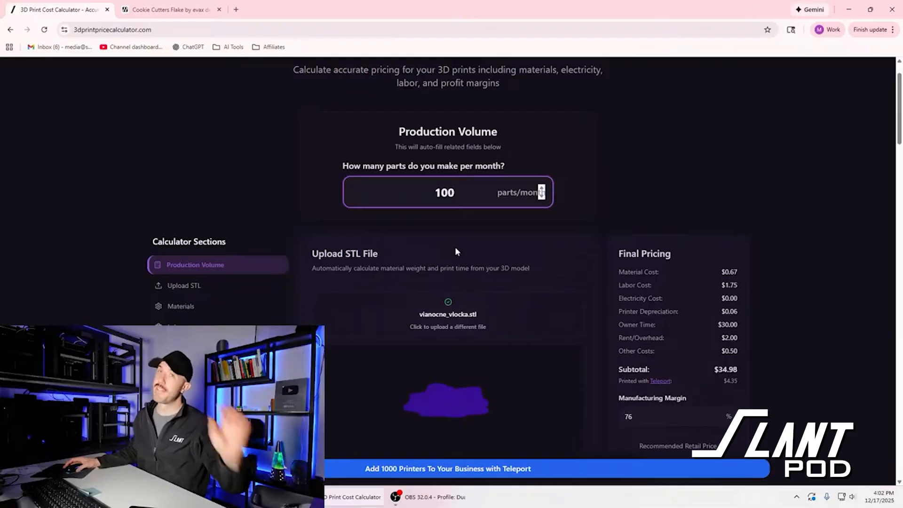
# - Lower production volume from 100 to 99 parts per month while the snowflake preview loads
pyautogui.click(445, 192)
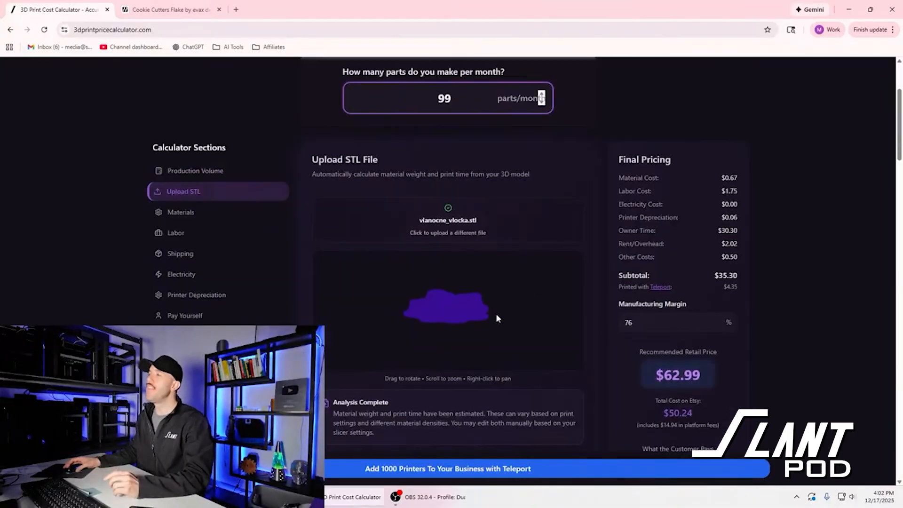
pyautogui.moveTo(473, 273)
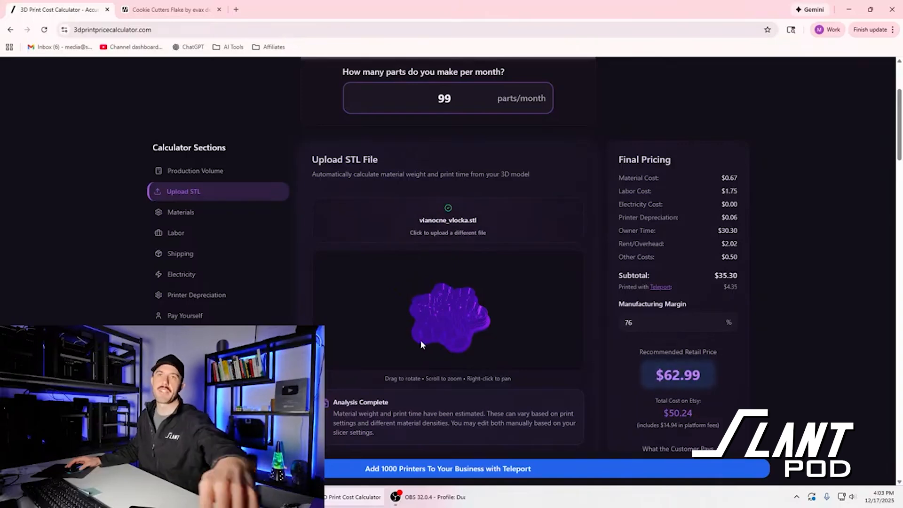
# - Enter 10 grams per part under Material Costs and begin editing the cost per spool
pyautogui.scroll(-3)
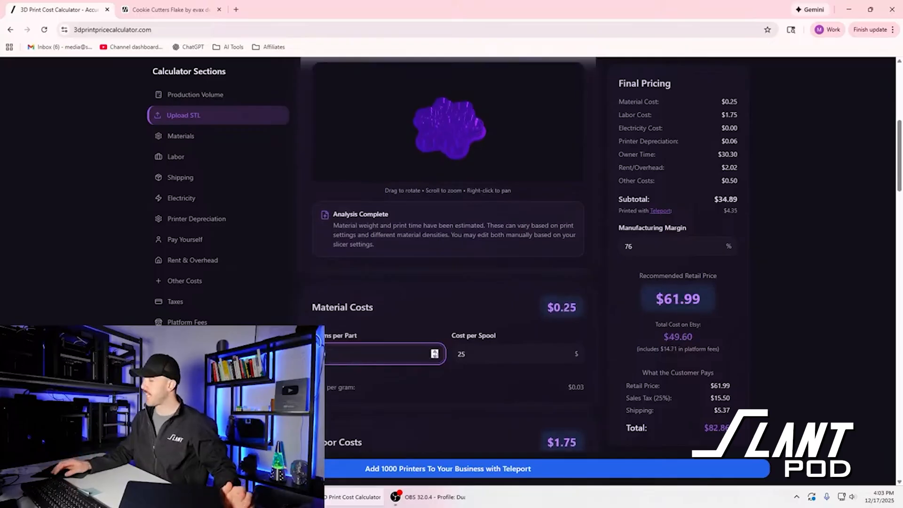
pyautogui.write('10')
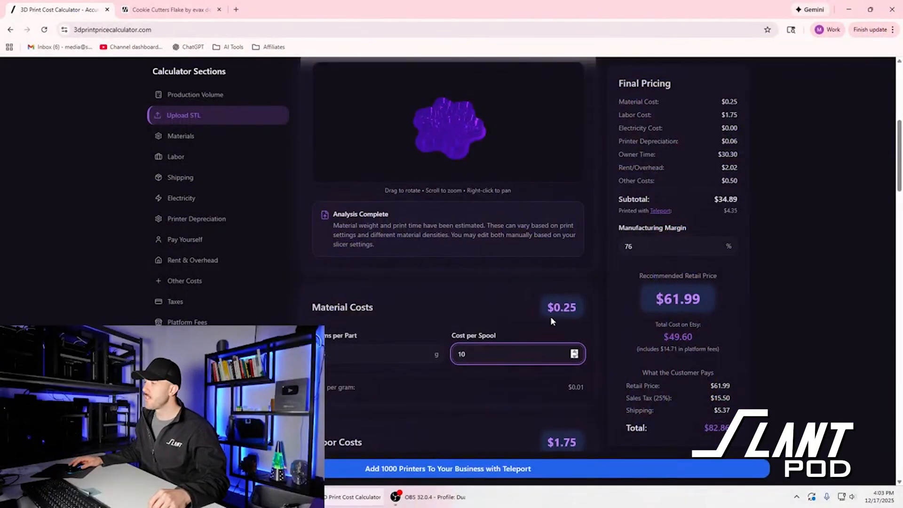
pyautogui.click(517, 354)
pyautogui.write('2')
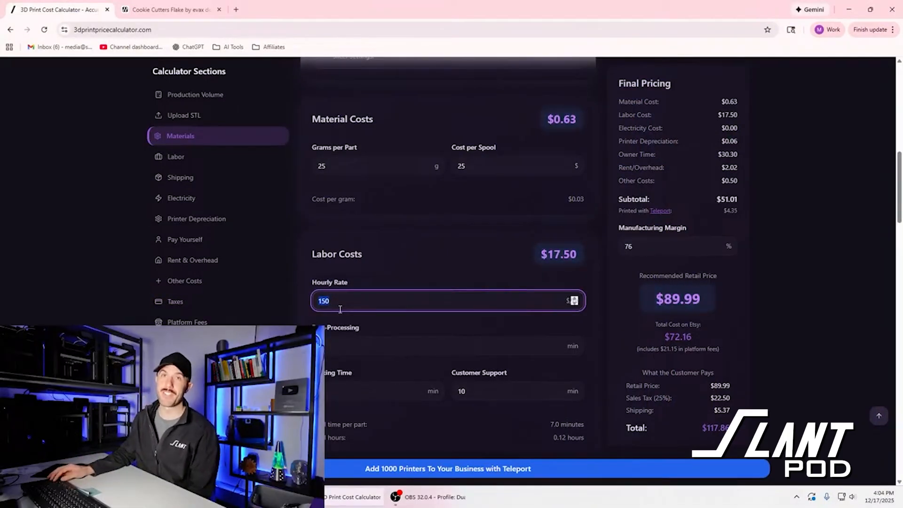
# - Set material to 25 g per part at $25 per spool, and labor rate to $20/hour
pyautogui.write('5')
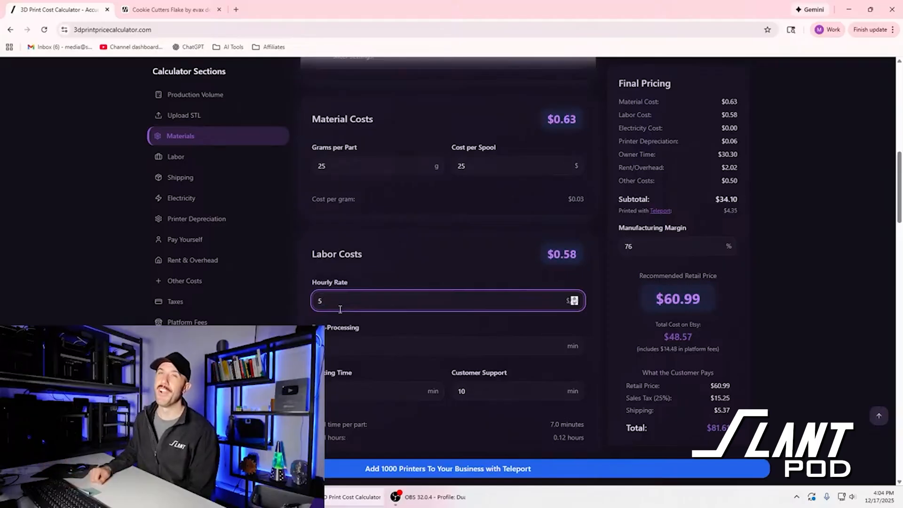
pyautogui.write('15')
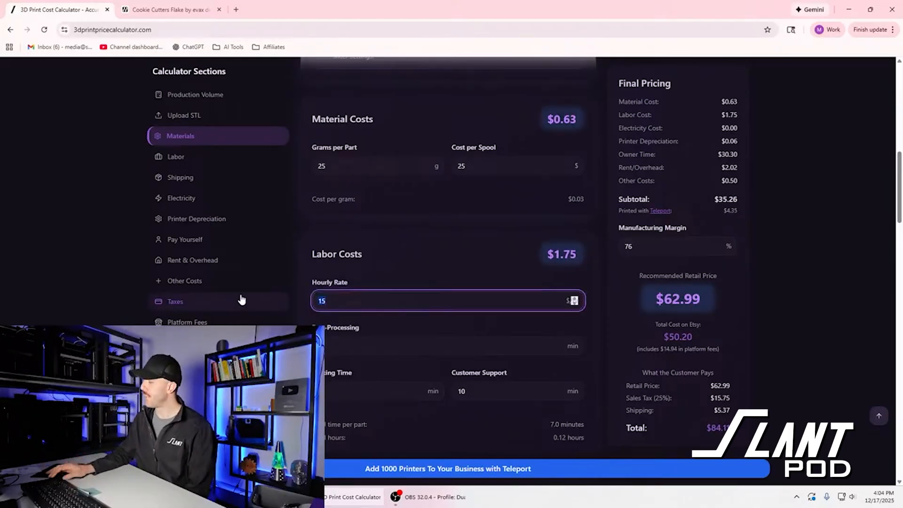
pyautogui.write('20')
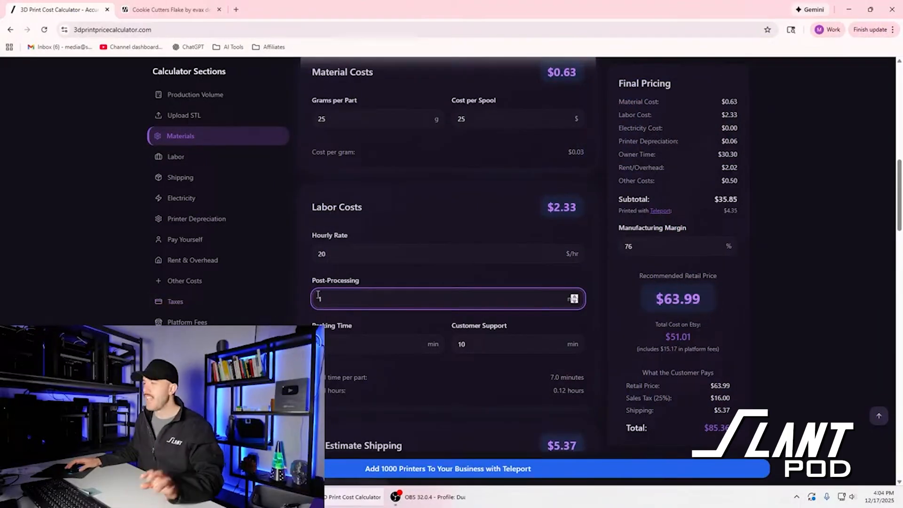
# - Enter 1 minute post-processing, 5 minutes packing and 5 minutes customer support
pyautogui.click(380, 344)
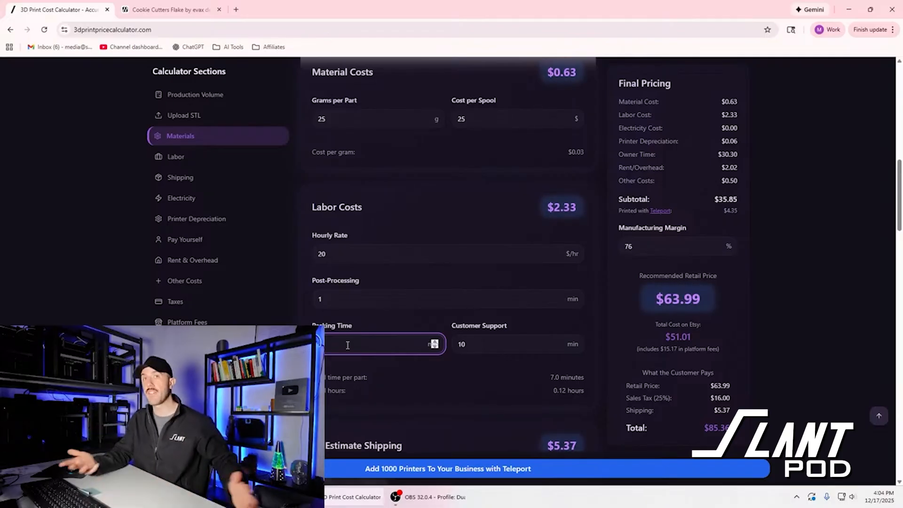
pyautogui.click(517, 344)
pyautogui.write('13')
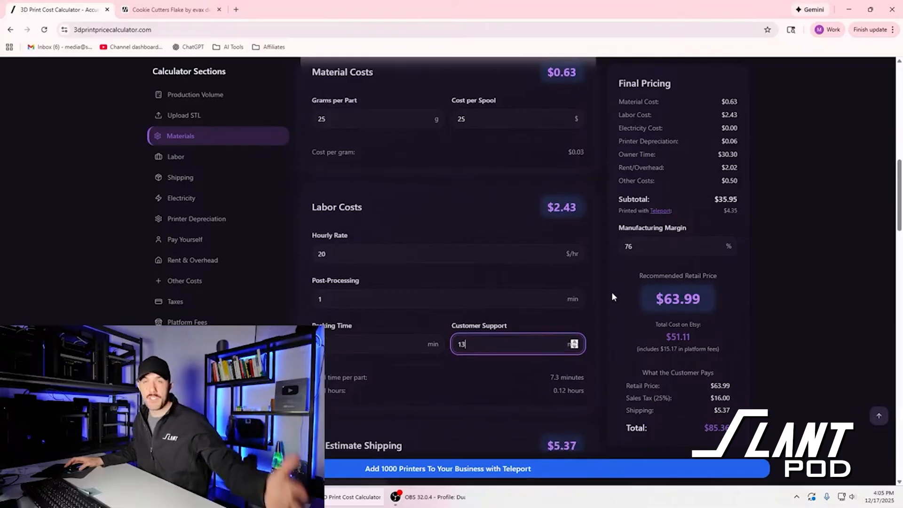
pyautogui.write('5')
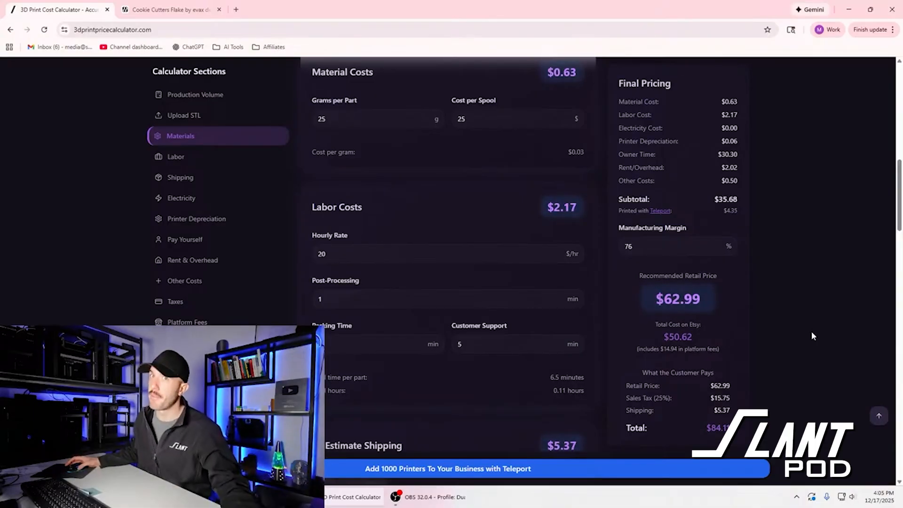
pyautogui.moveTo(829, 305)
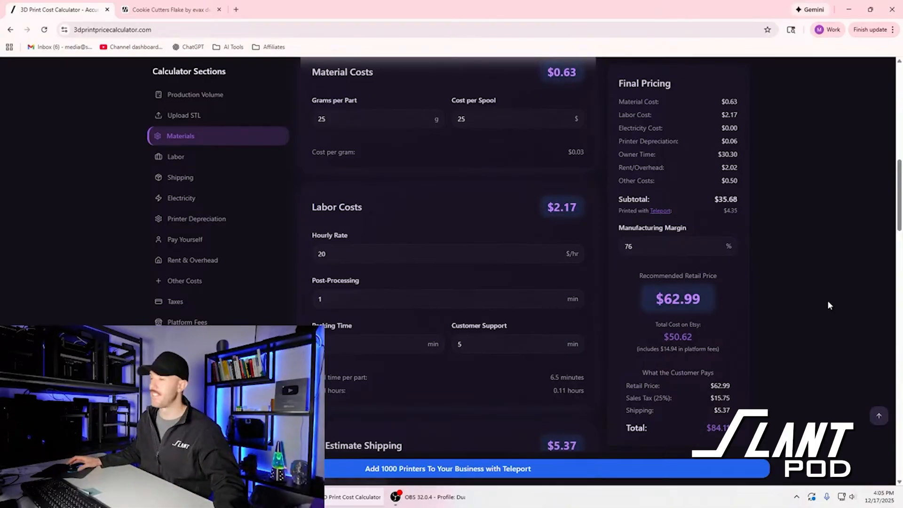
pyautogui.scroll(-3)
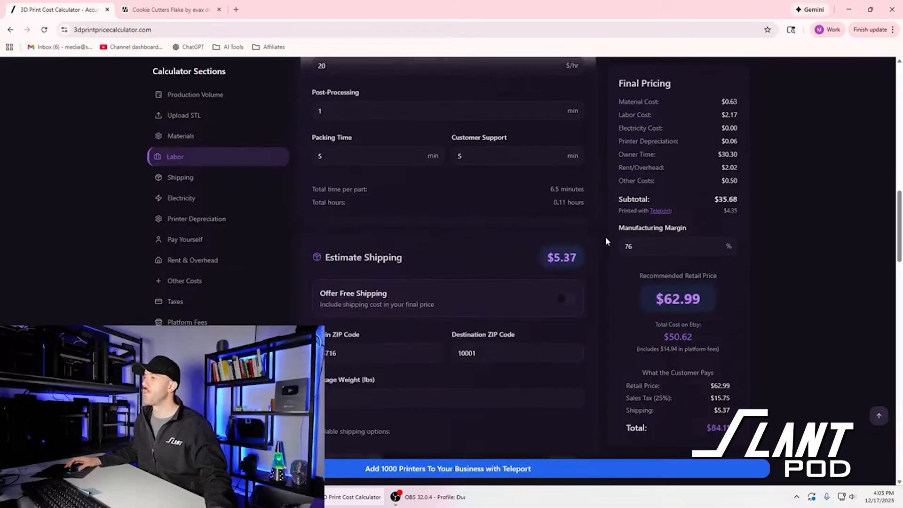
# - Enter shipping origin ZIP 83716 and a 0.4 lb package weight
pyautogui.click(180, 177)
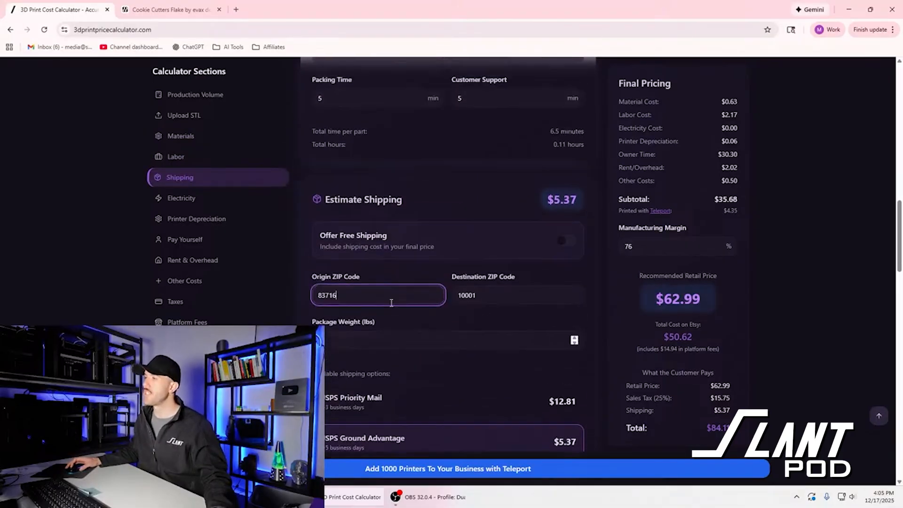
pyautogui.click(517, 306)
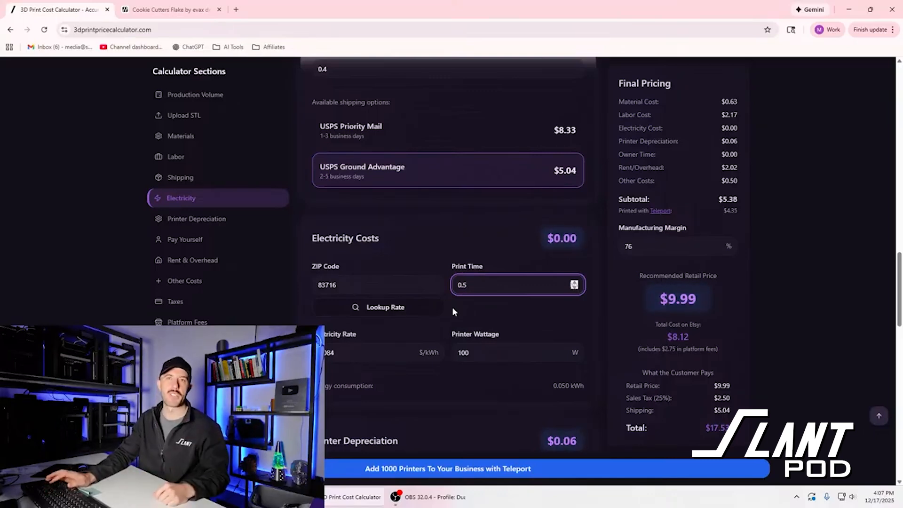
# - Set the electricity print time to 5 hours and apply it
pyautogui.write('05')
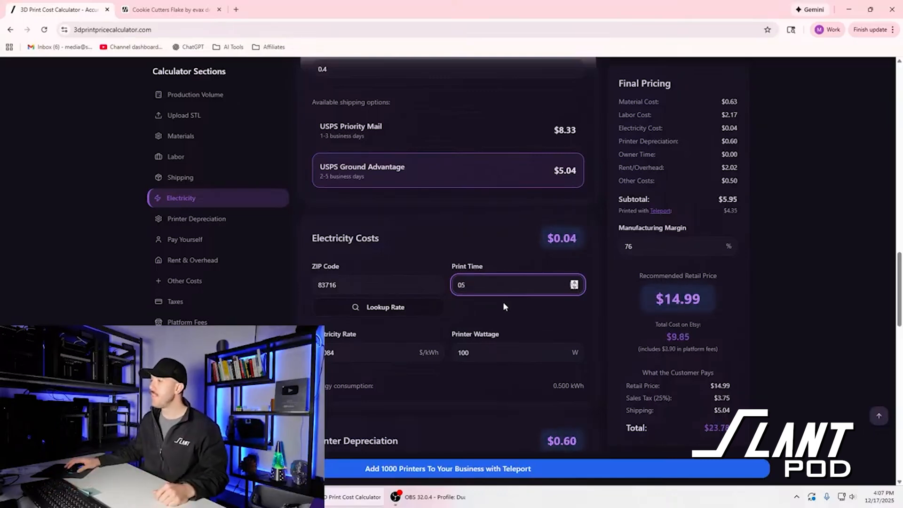
pyautogui.click(512, 284)
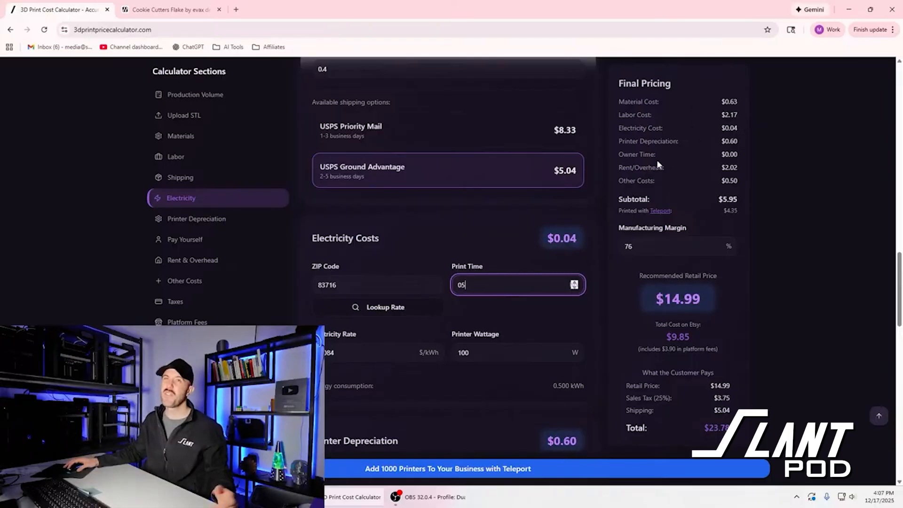
pyautogui.scroll(-3)
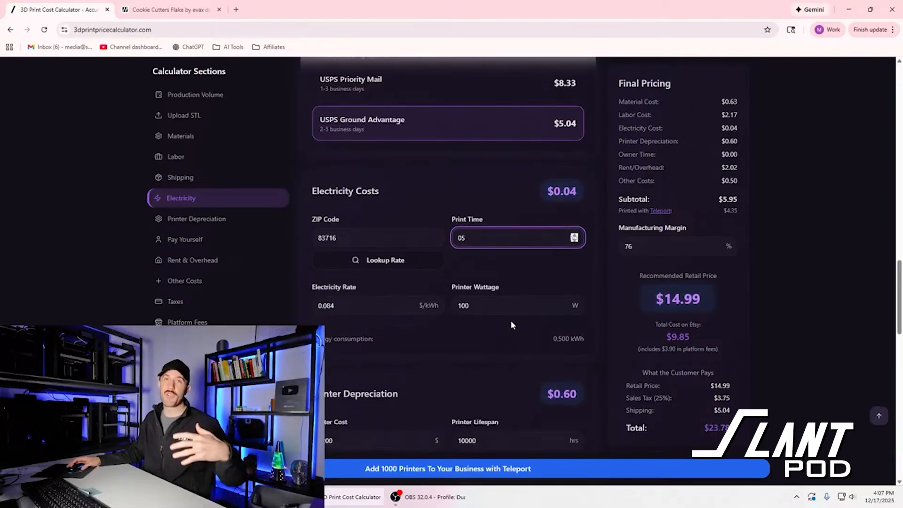
pyautogui.moveTo(513, 321)
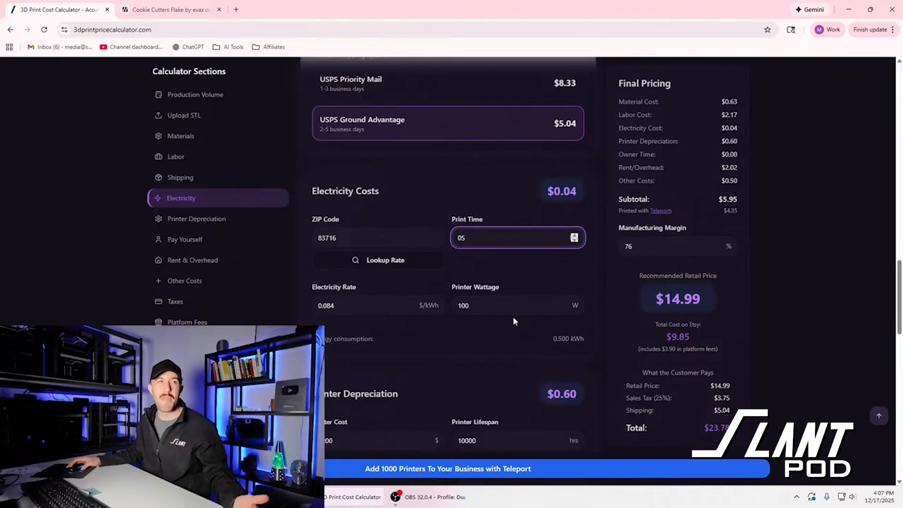
pyautogui.scroll(-3)
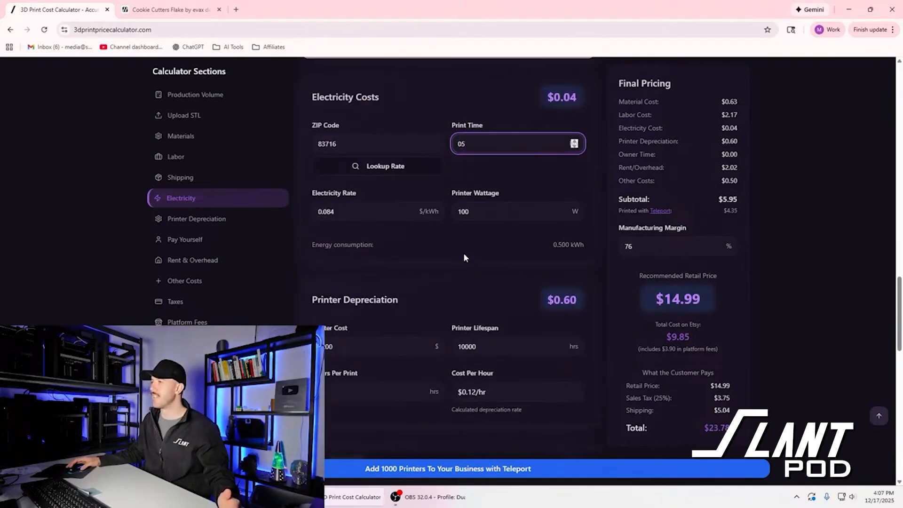
# - Check the electricity rate and set printer lifespan to 5000 hours
pyautogui.click(377, 211)
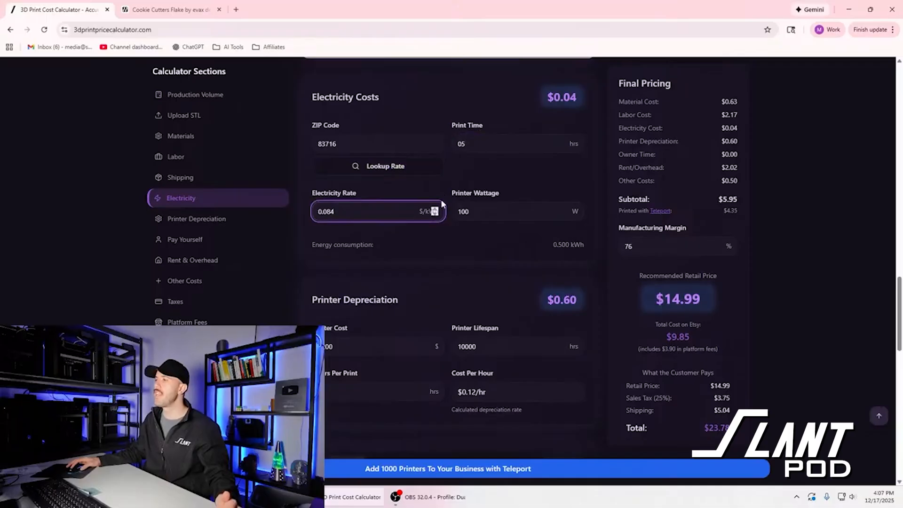
pyautogui.scroll(-3)
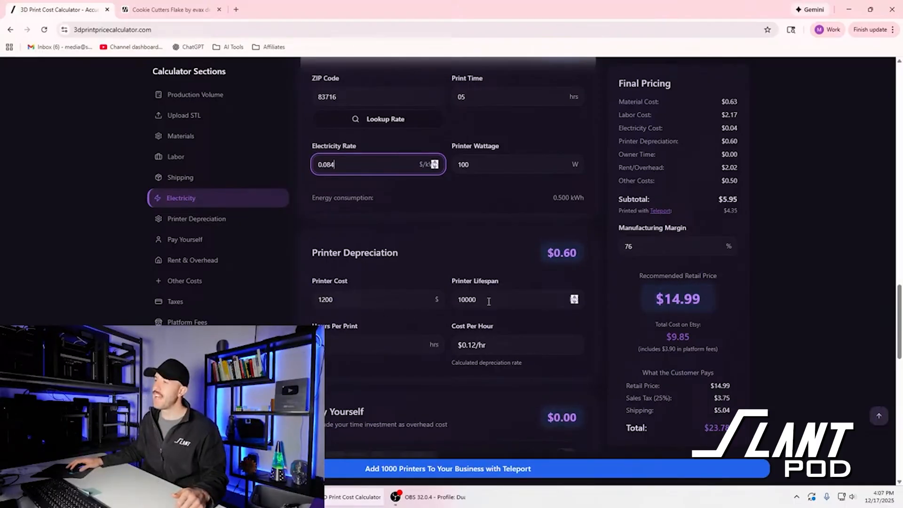
pyautogui.write('5000')
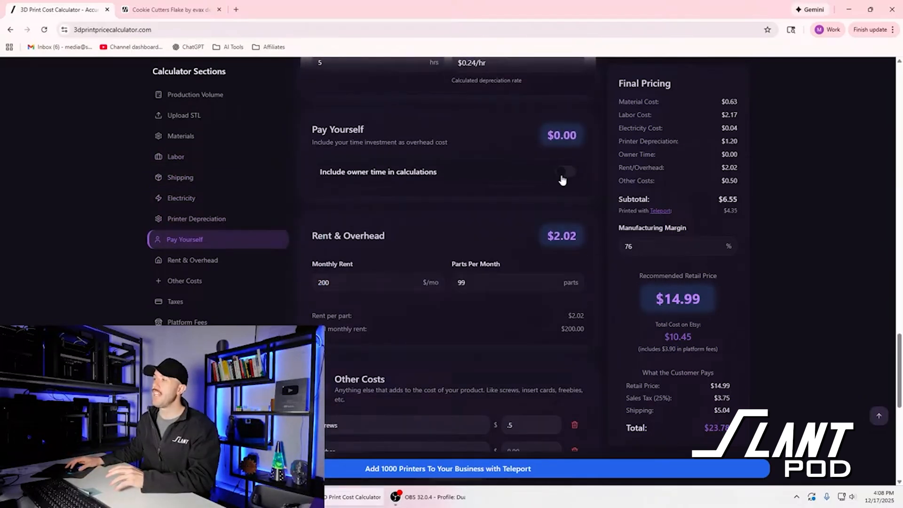
# - Toggle owner time, edit monthly parts sold, and set monthly project hours to 30
pyautogui.click(565, 172)
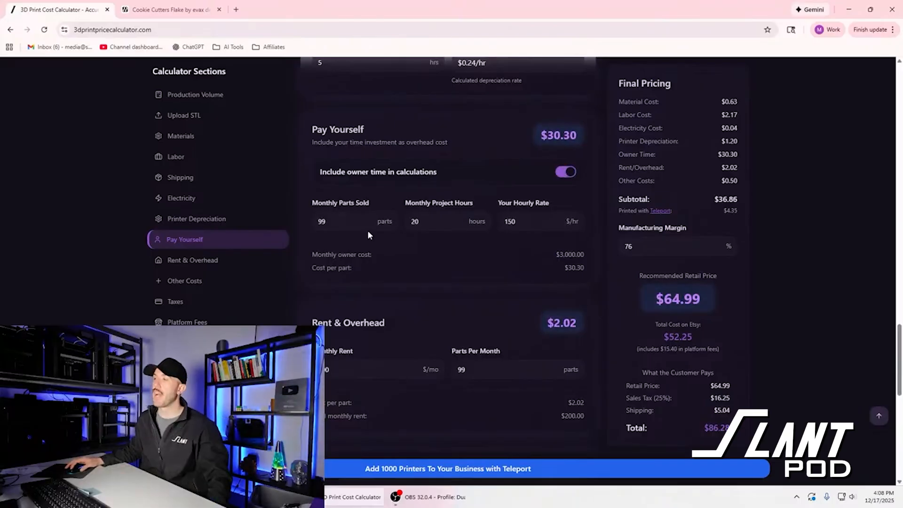
pyautogui.click(354, 221)
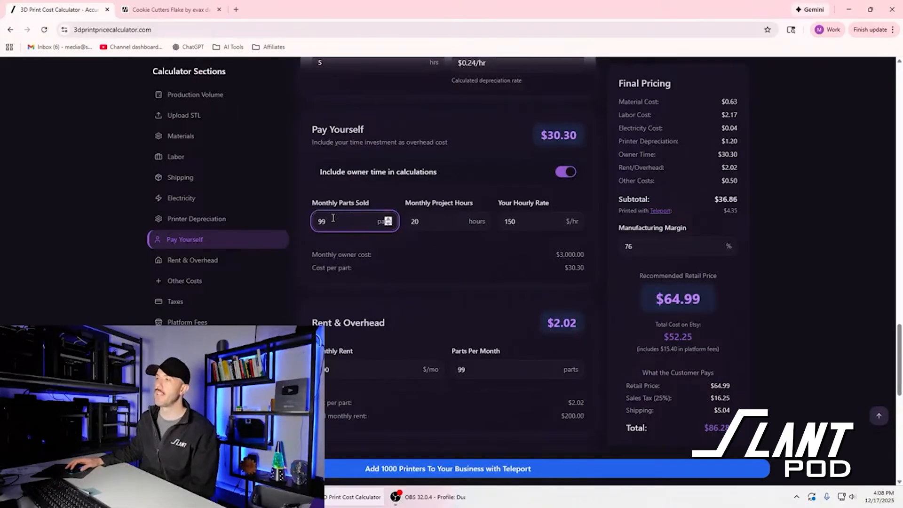
pyautogui.click(448, 221)
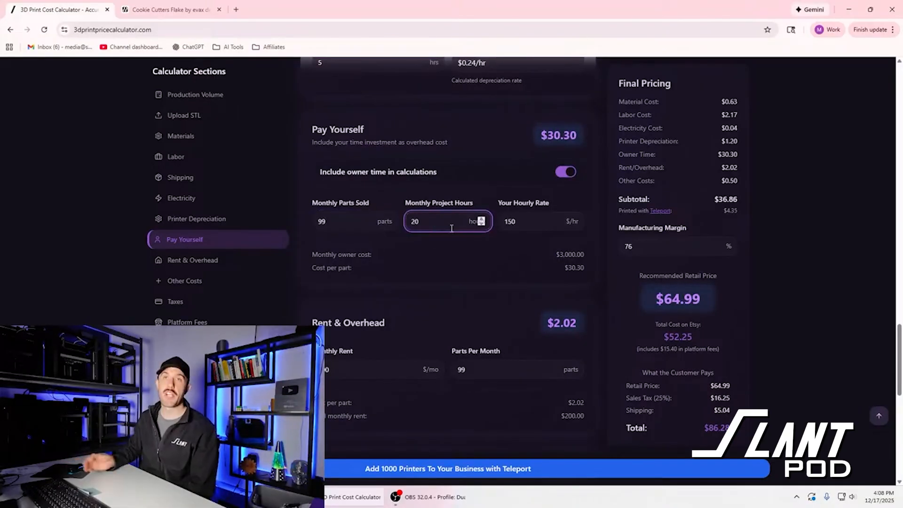
pyautogui.write('2')
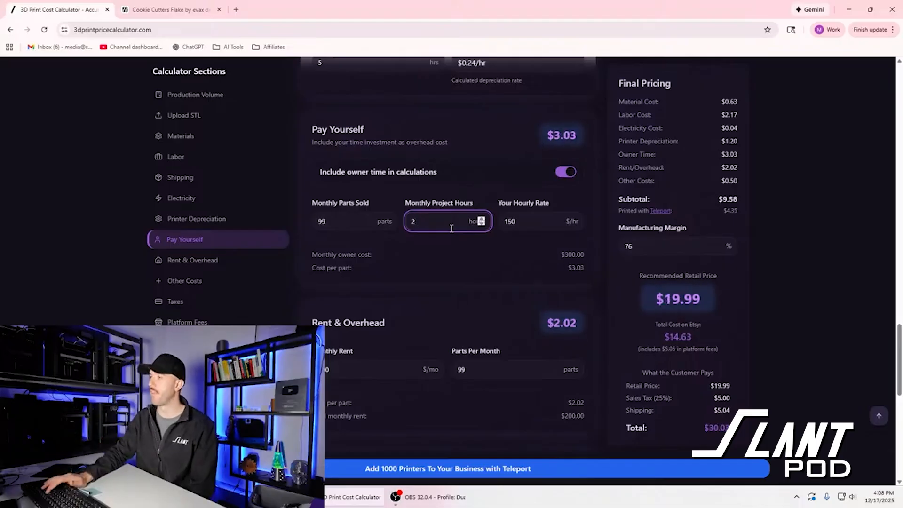
pyautogui.write('030')
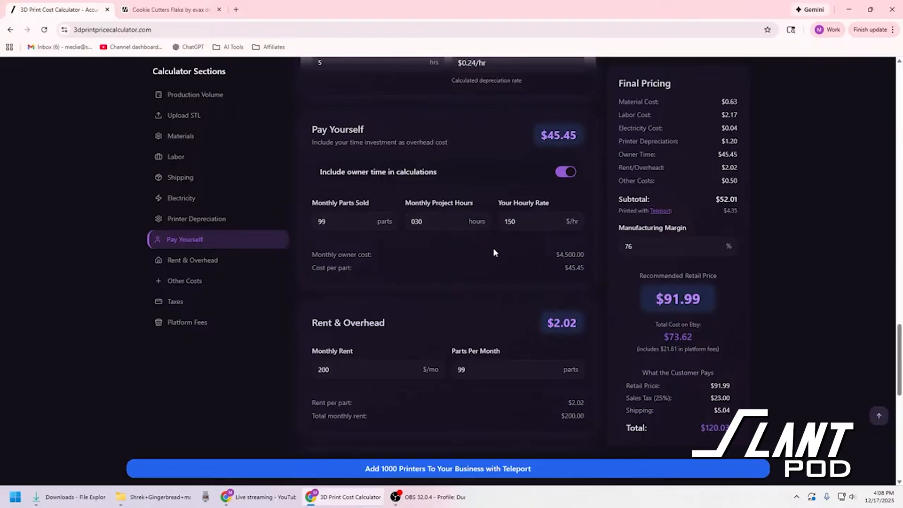
pyautogui.write('15')
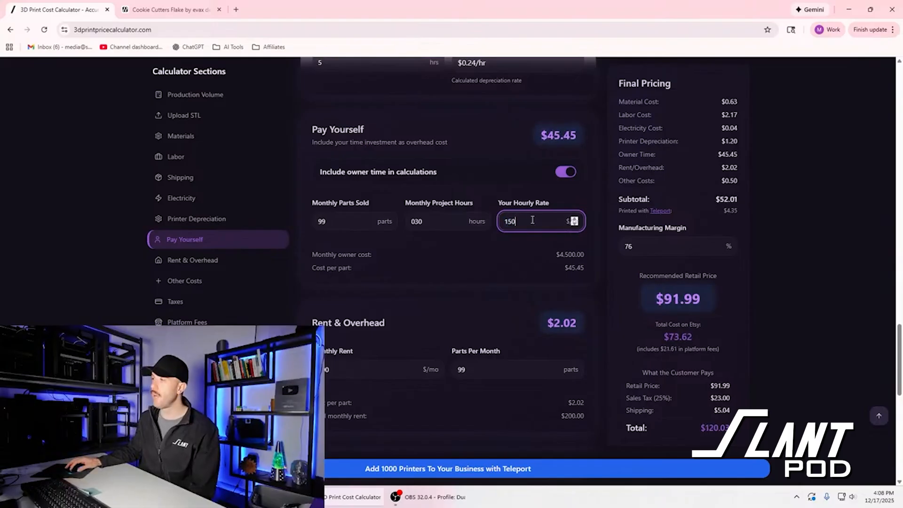
pyautogui.write('50')
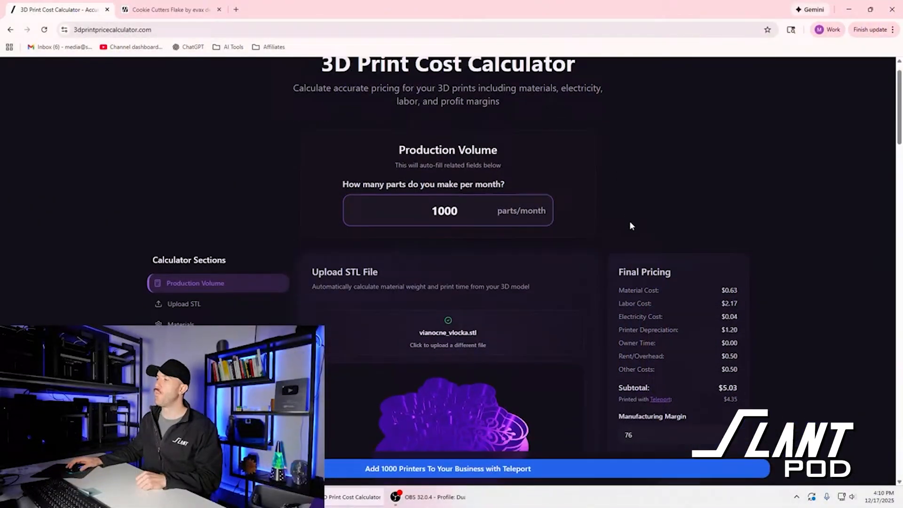
# - Rename the screws cost item to 'thankyou' and set its amount to $0.10
pyautogui.scroll(-3)
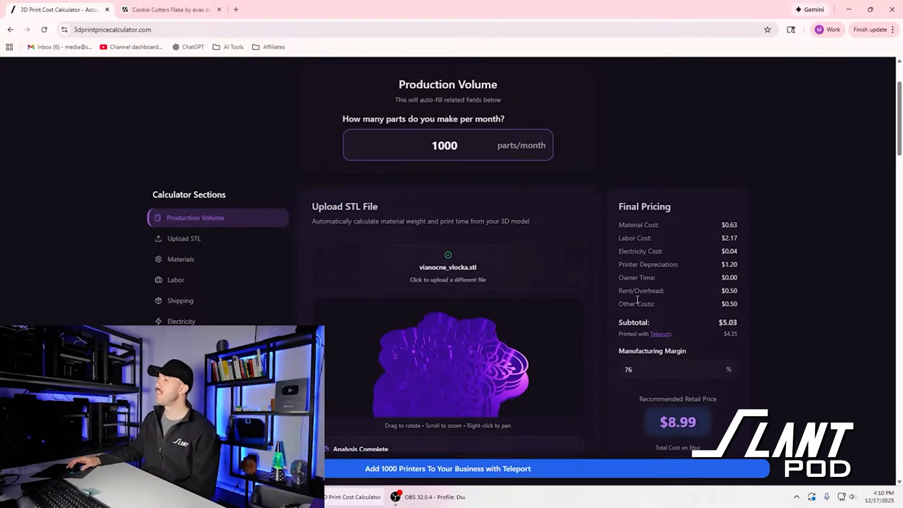
pyautogui.scroll(-3)
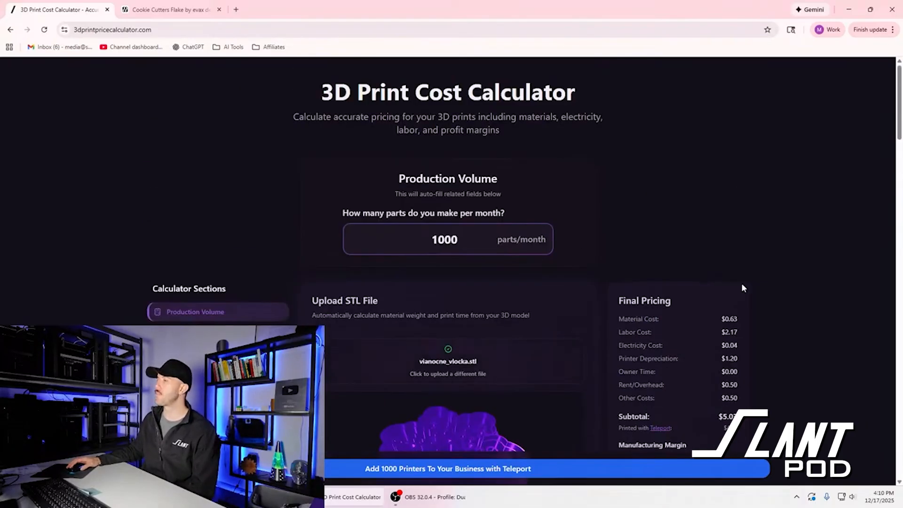
pyautogui.scroll(-3)
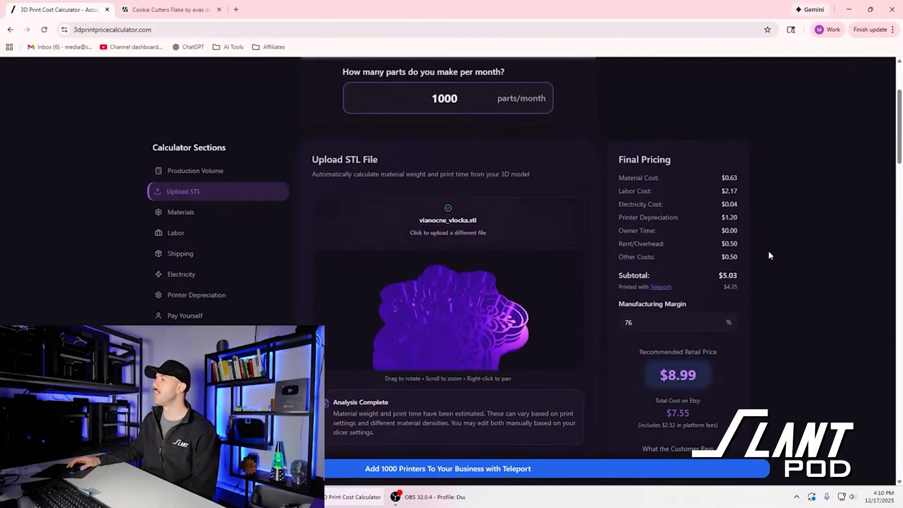
pyautogui.scroll(-3)
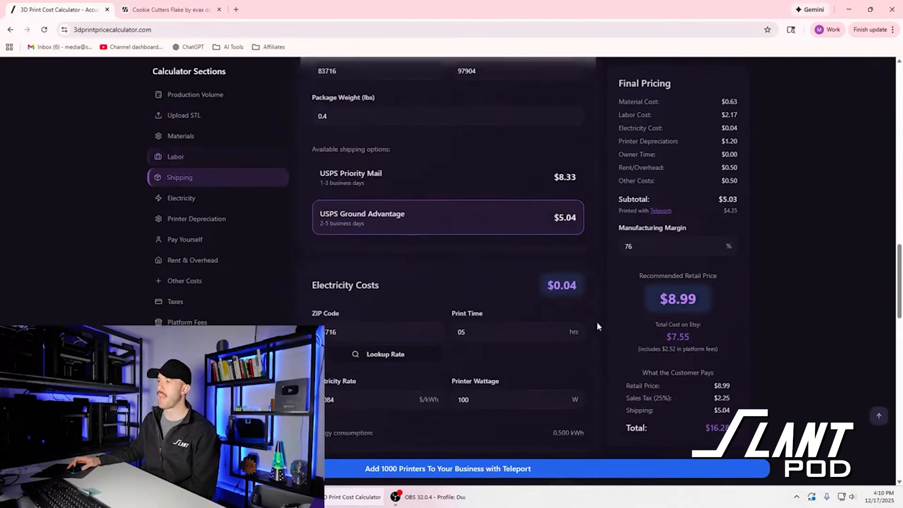
pyautogui.click(192, 259)
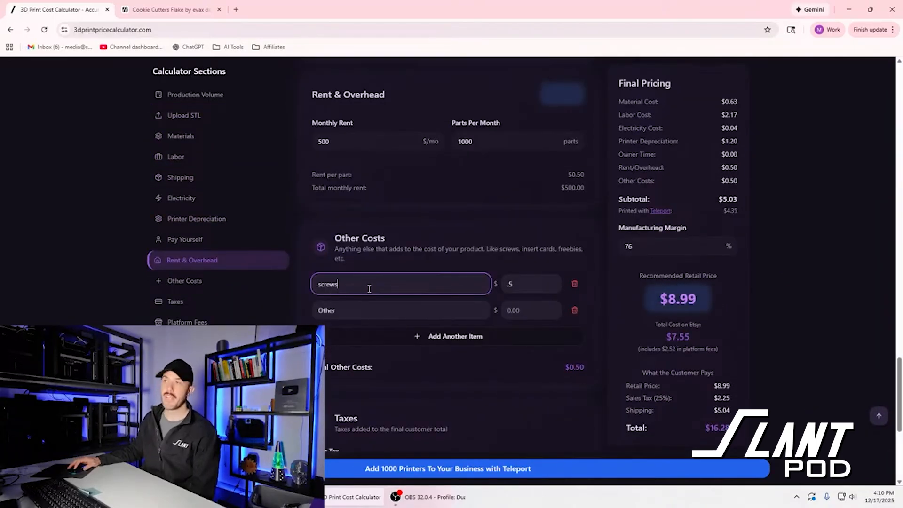
pyautogui.moveTo(442, 269)
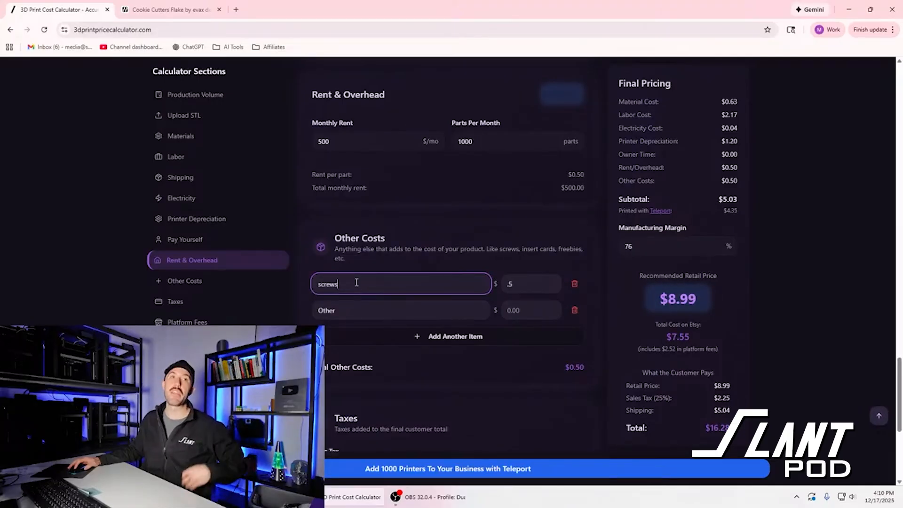
pyautogui.doubleClick(327, 284)
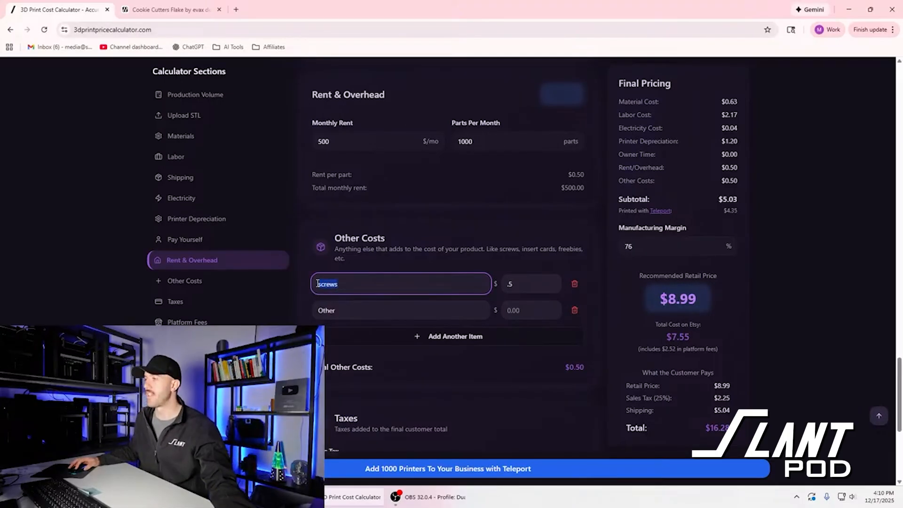
pyautogui.write('tha')
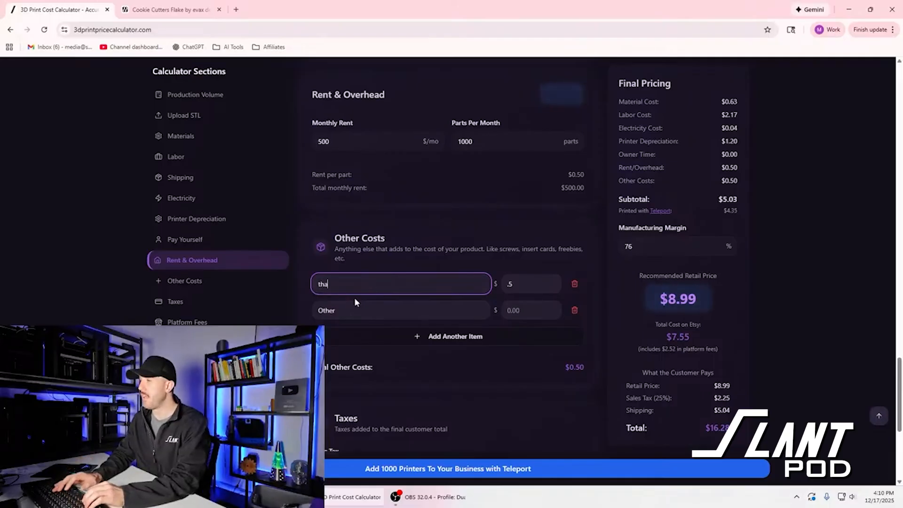
pyautogui.write('.1')
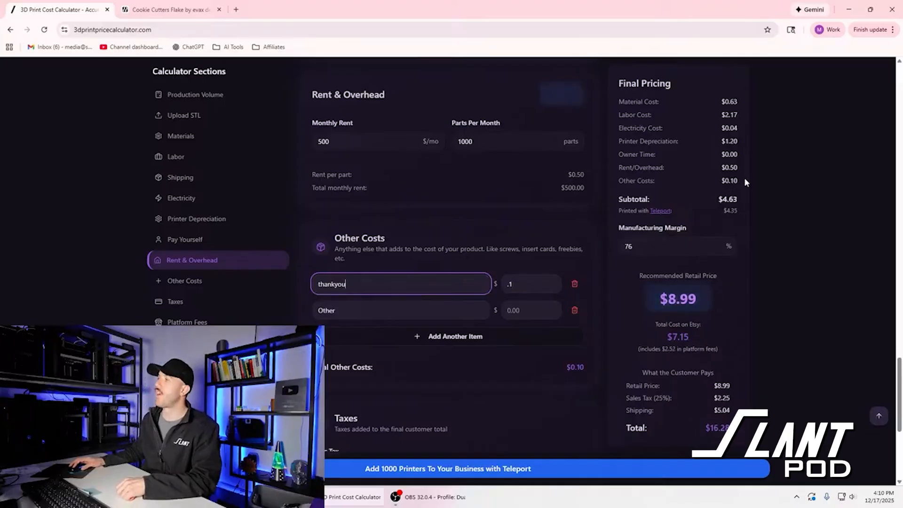
pyautogui.scroll(-3)
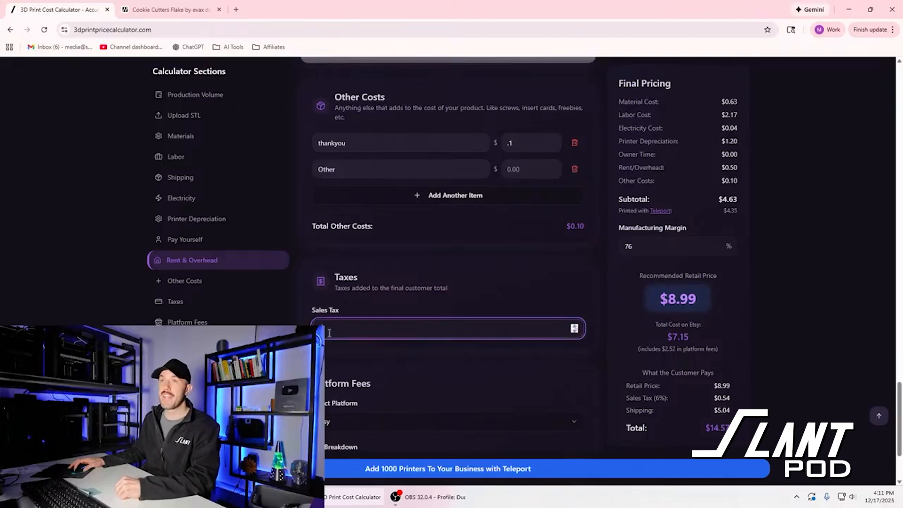
# - Set the sales tax rate to 6%
pyautogui.write('035')
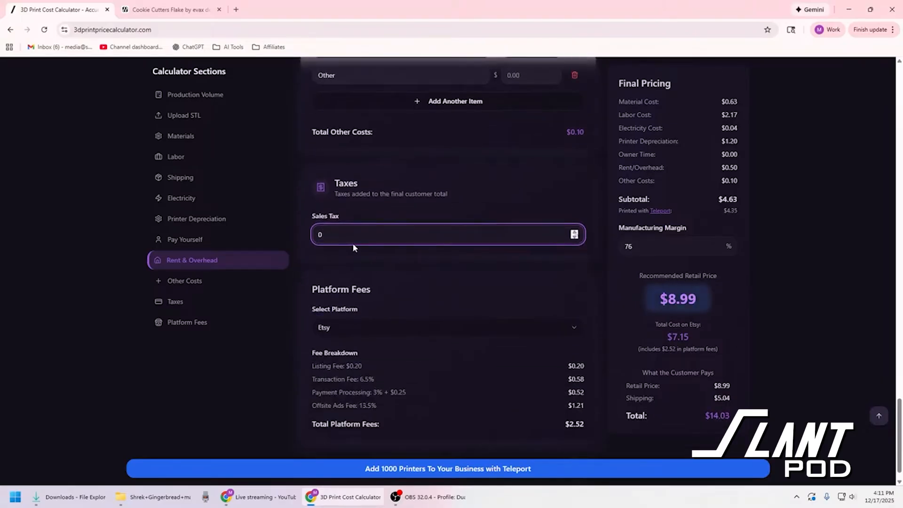
pyautogui.write('6')
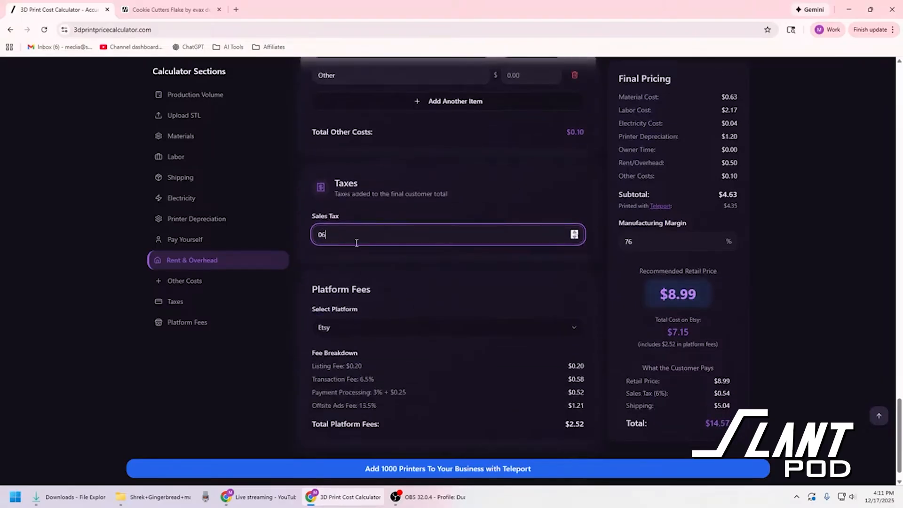
# - Pick Etsy from the platform dropdown, adding $2.52 in platform fees
pyautogui.click(446, 328)
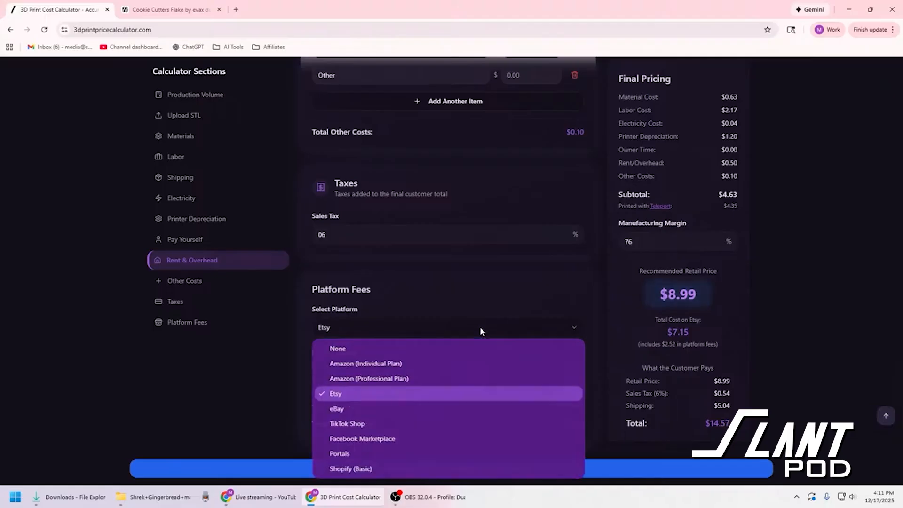
pyautogui.moveTo(338, 348)
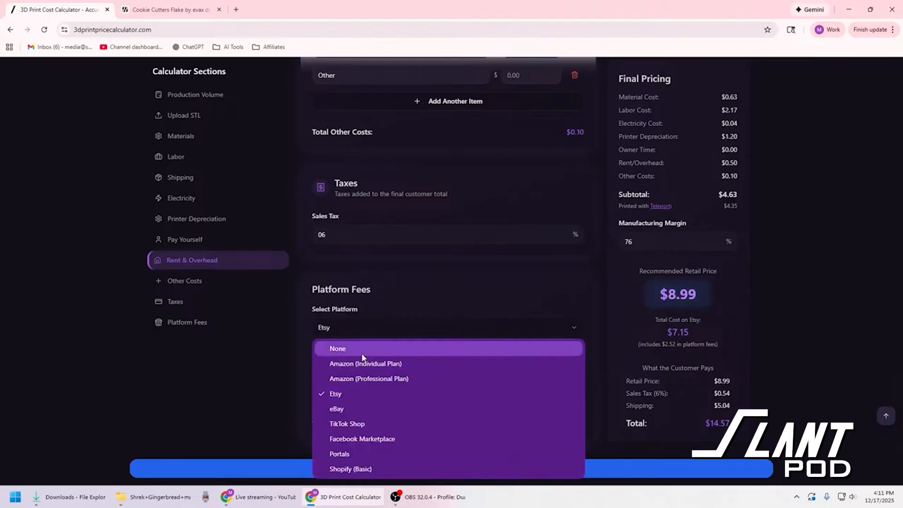
pyautogui.click(338, 348)
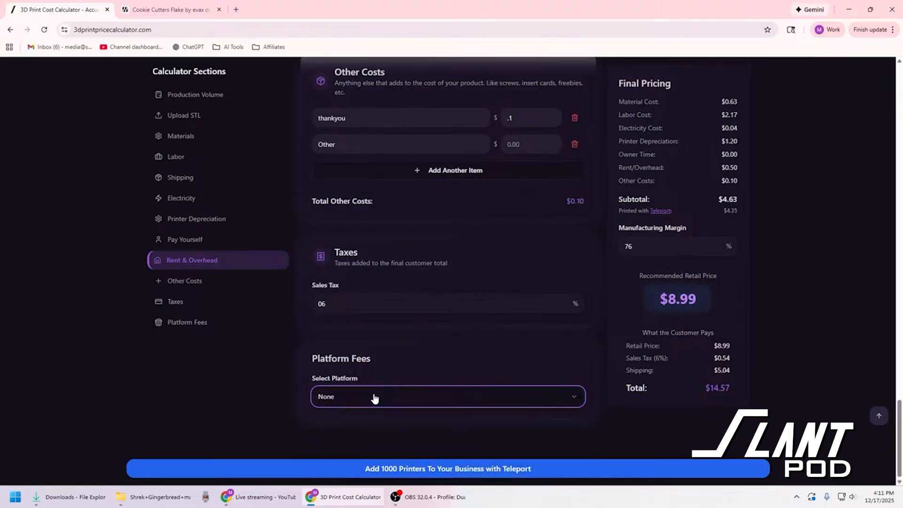
pyautogui.click(447, 396)
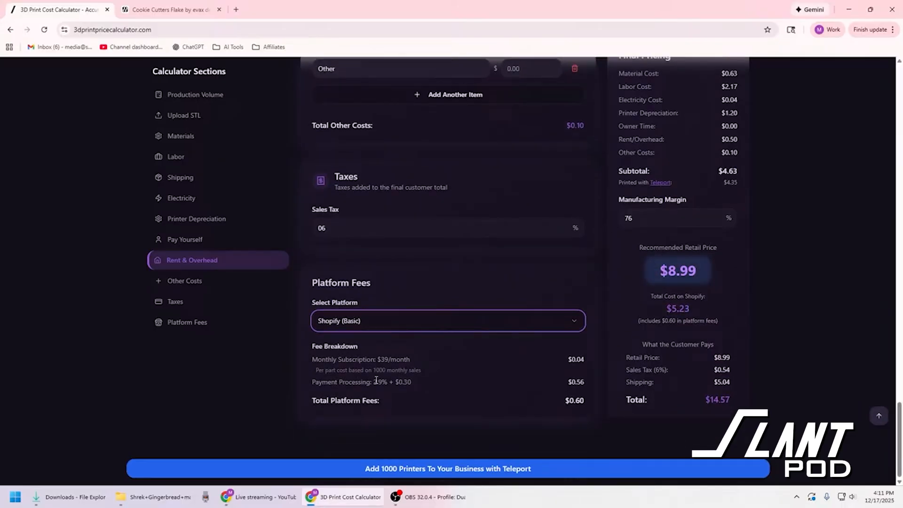
pyautogui.moveTo(410, 370)
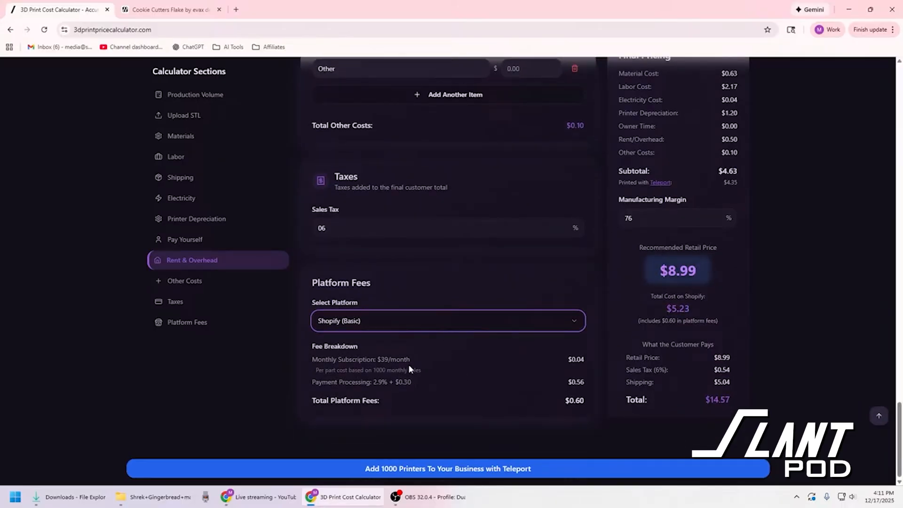
pyautogui.click(448, 320)
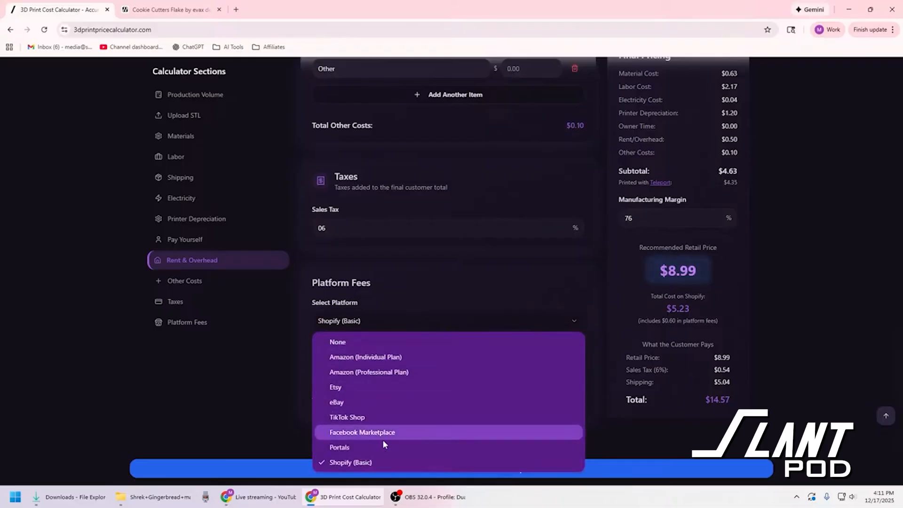
pyautogui.click(339, 447)
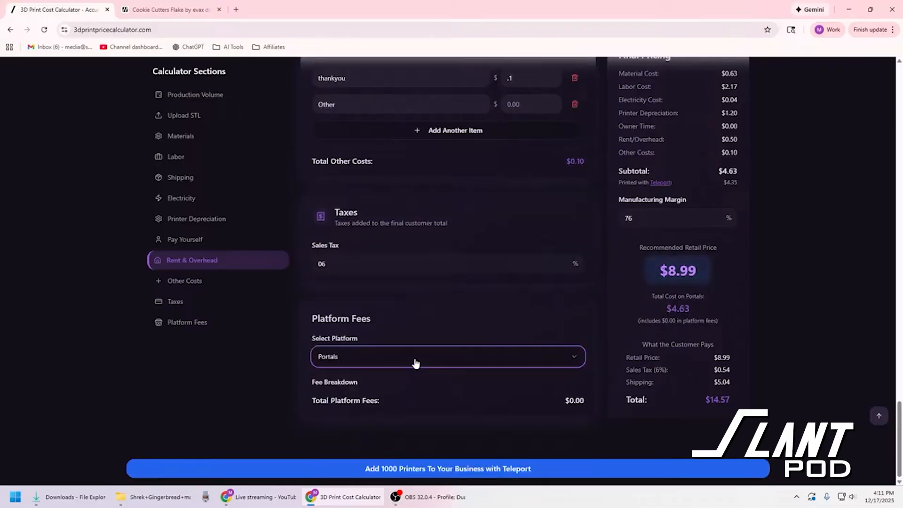
pyautogui.moveTo(402, 366)
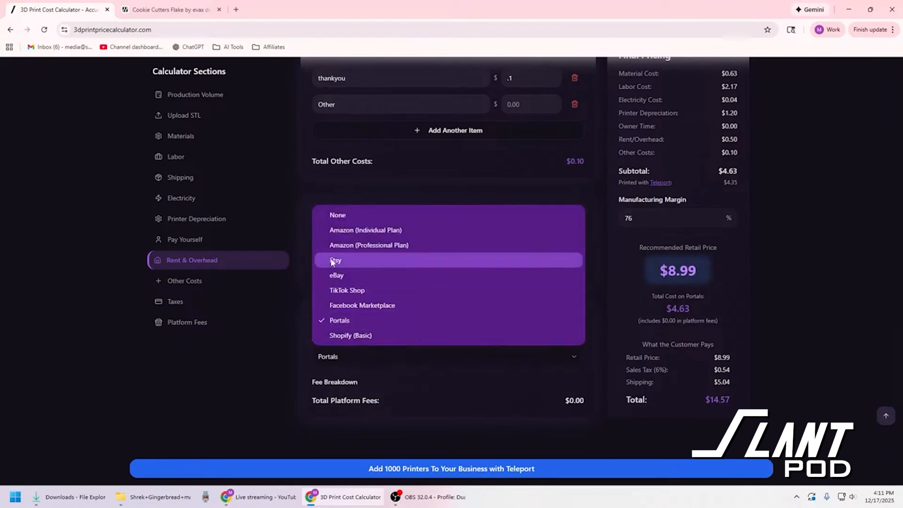
pyautogui.click(336, 260)
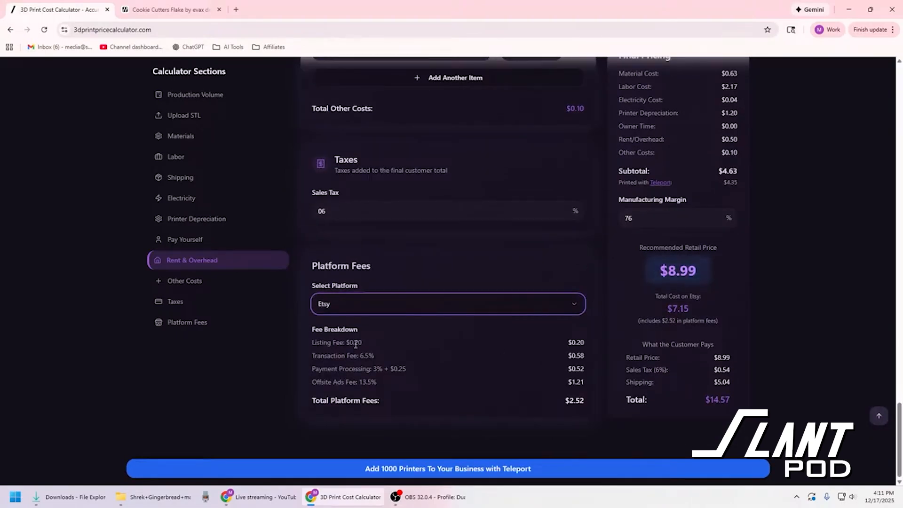
pyautogui.moveTo(339, 365)
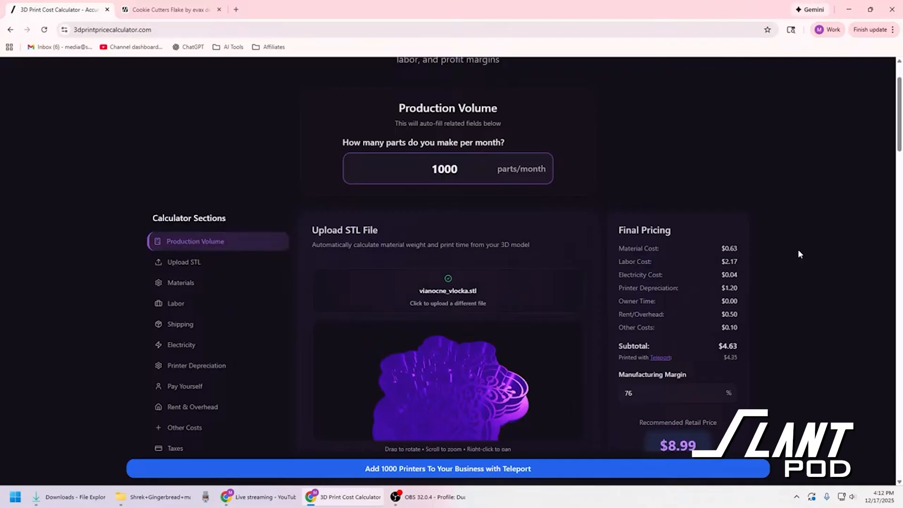
pyautogui.scroll(-3)
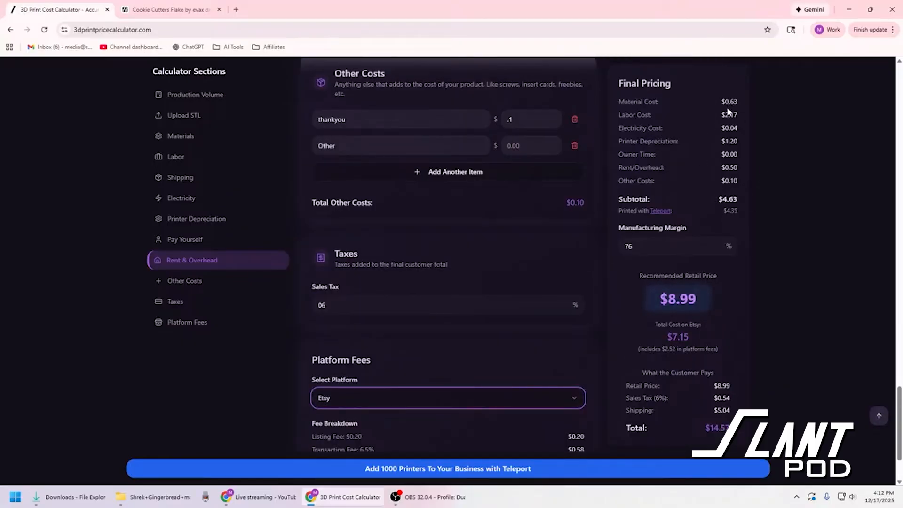
pyautogui.moveTo(729, 112)
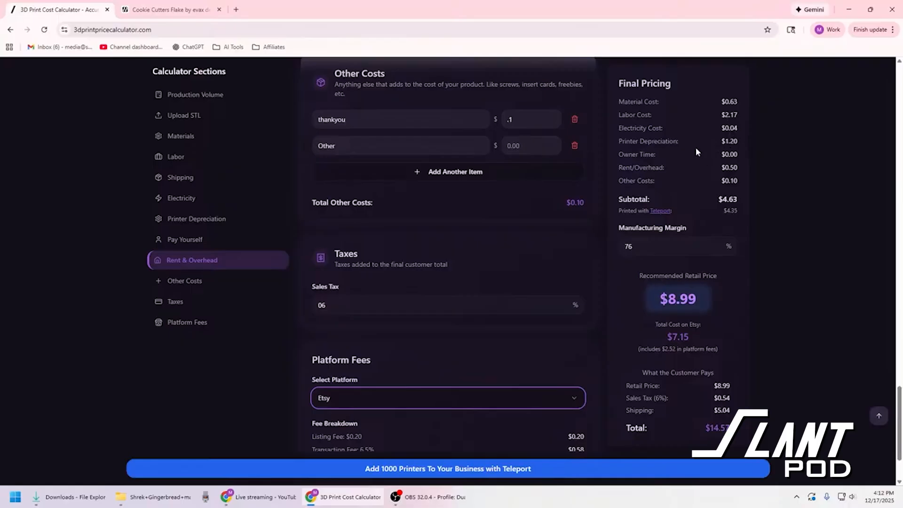
pyautogui.click(181, 198)
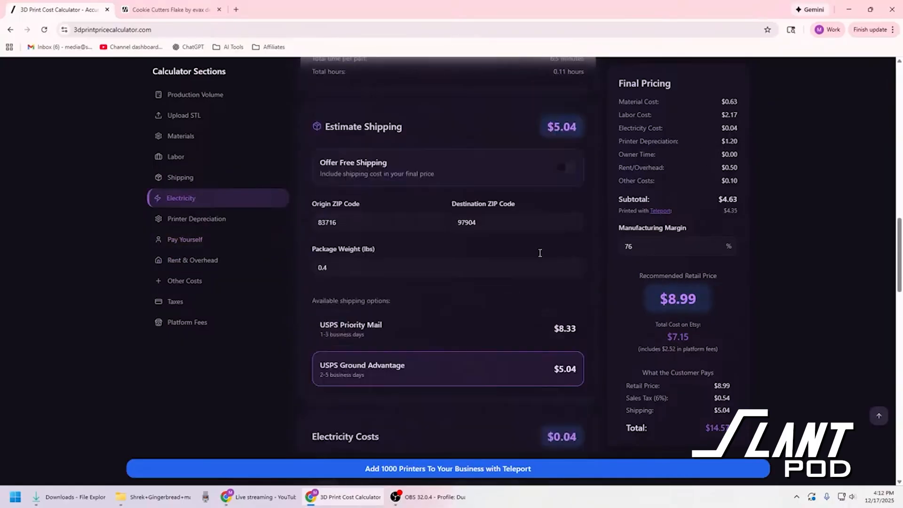
pyautogui.click(180, 135)
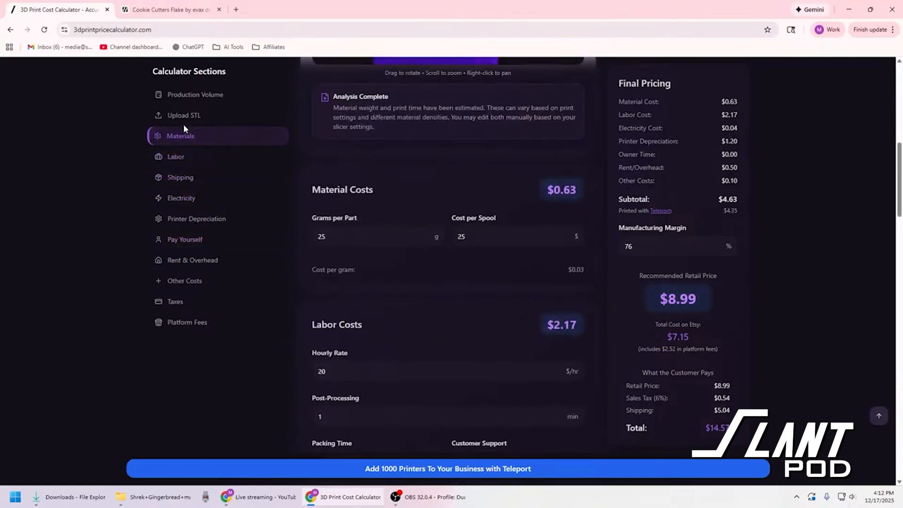
pyautogui.click(195, 219)
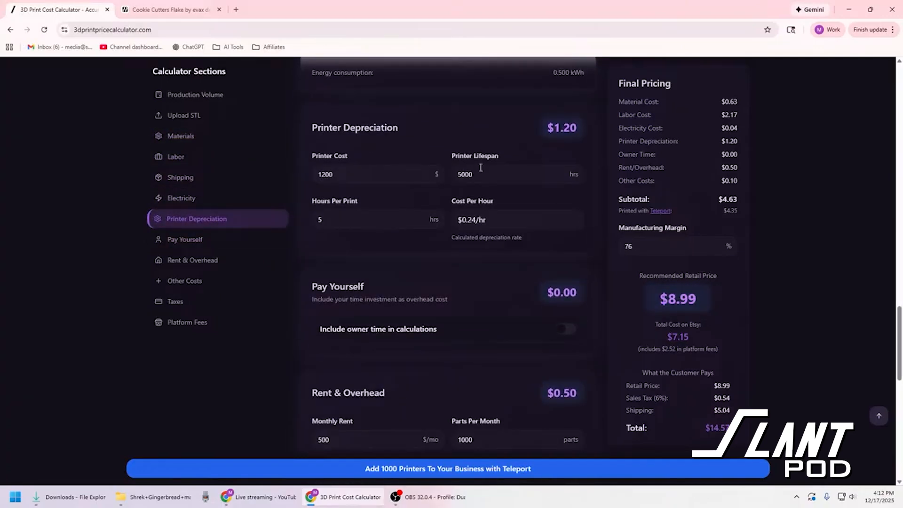
pyautogui.write('1000')
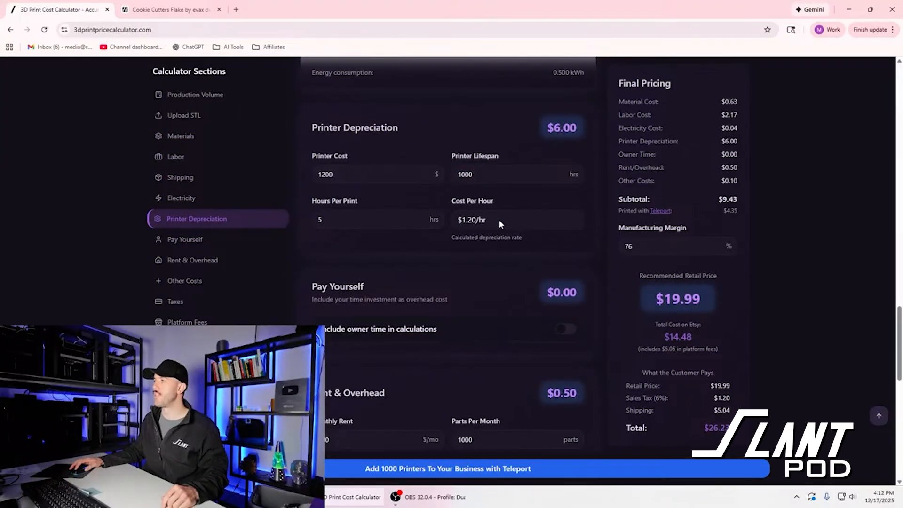
pyautogui.click(378, 219)
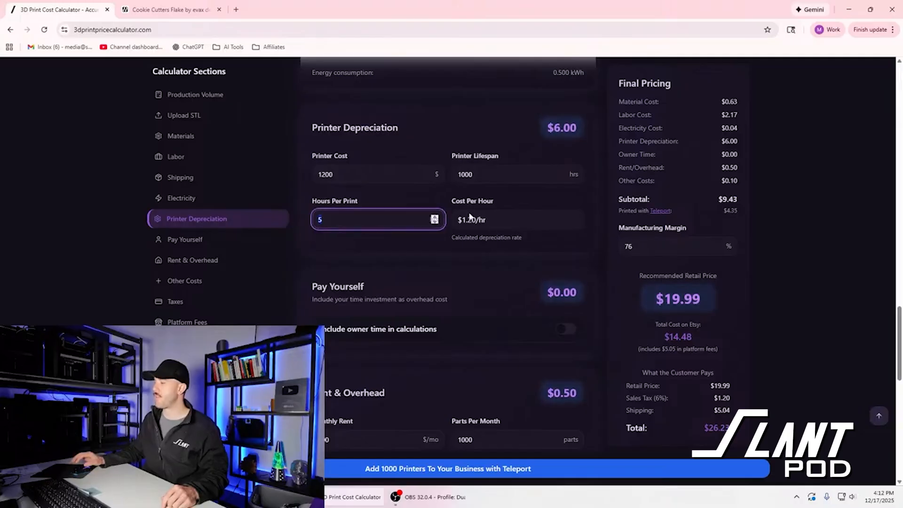
pyautogui.write('0')
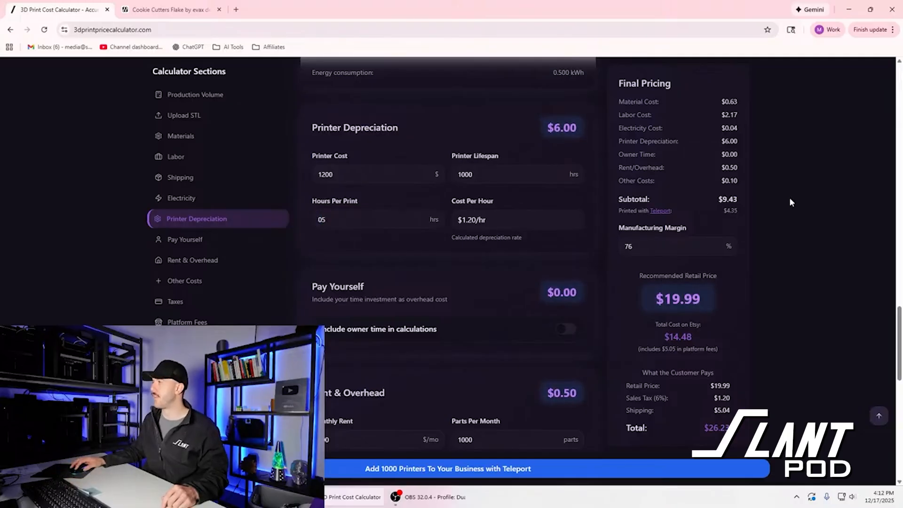
pyautogui.click(516, 174)
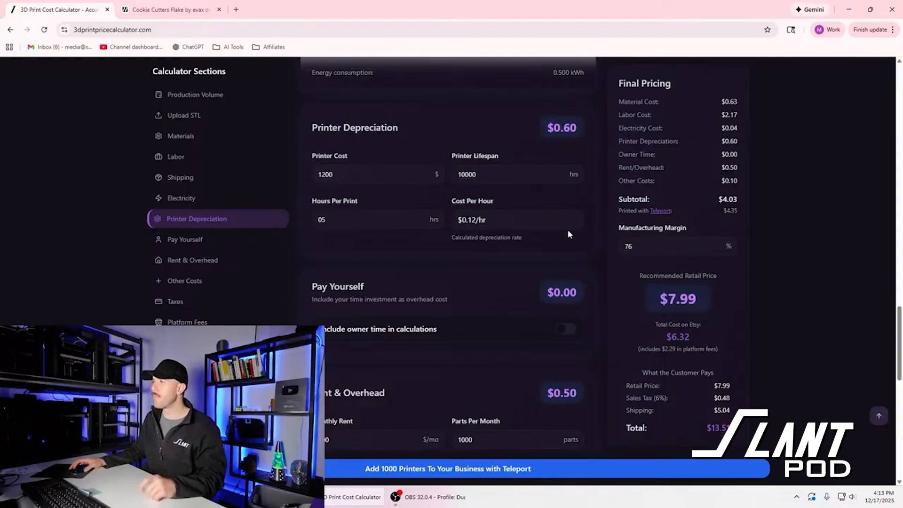
pyautogui.write('500')
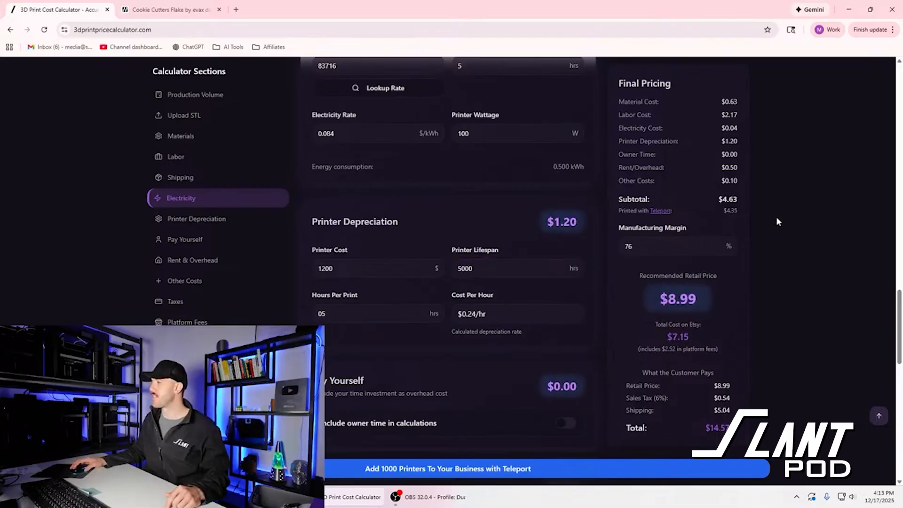
# - Test a 50% manufacturing margin, then set 75% for an $8.99 retail price
pyautogui.click(662, 246)
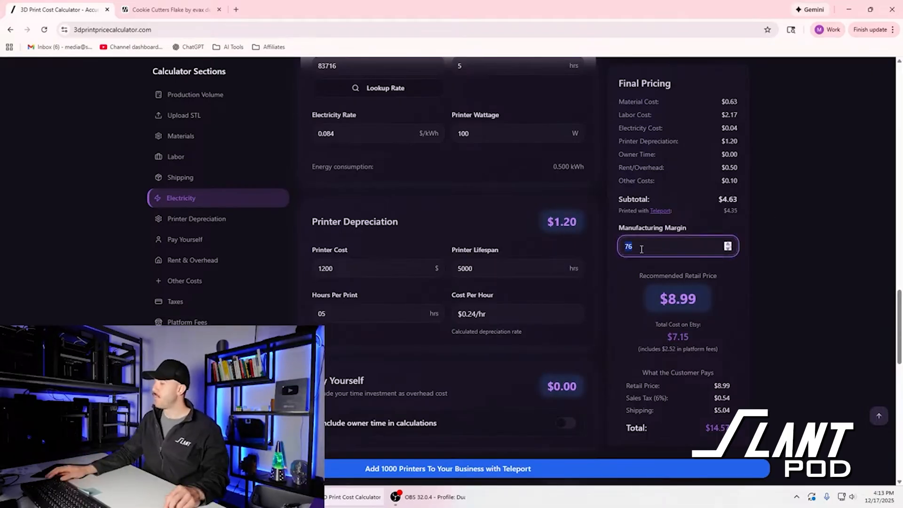
pyautogui.write('50')
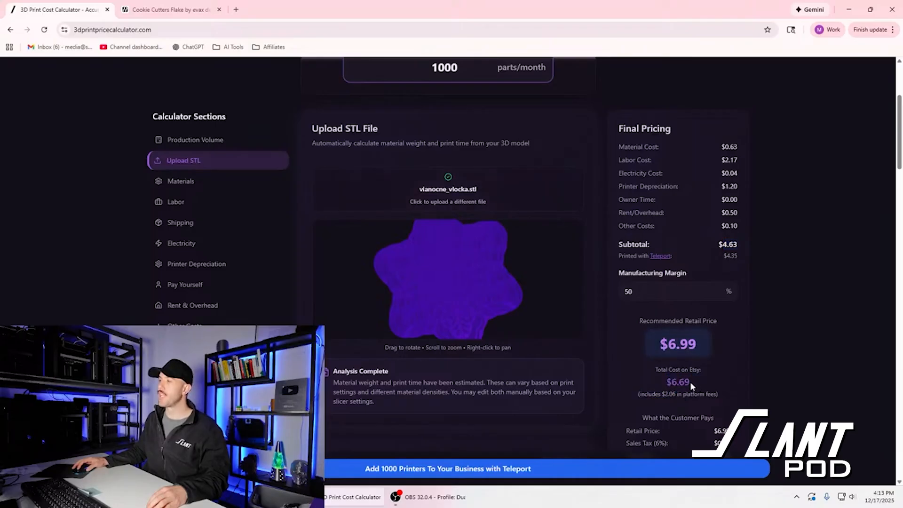
pyautogui.moveTo(701, 387)
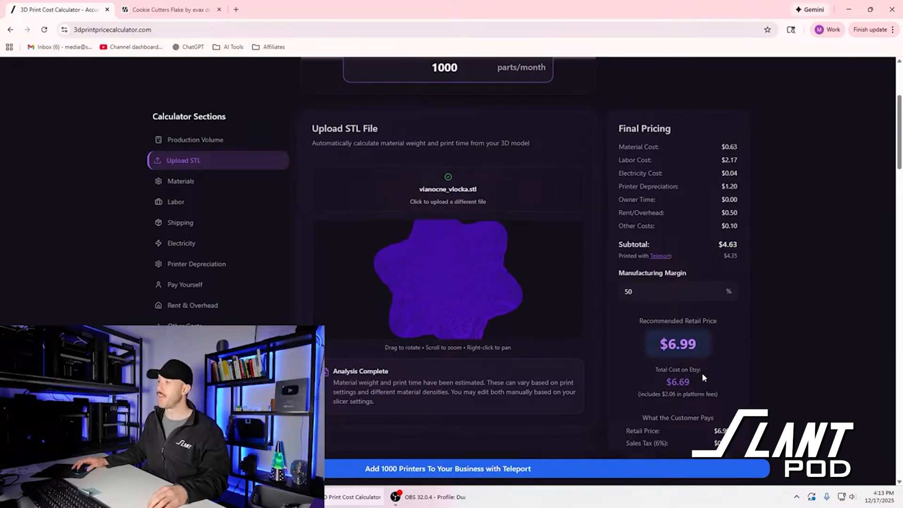
pyautogui.moveTo(625, 359)
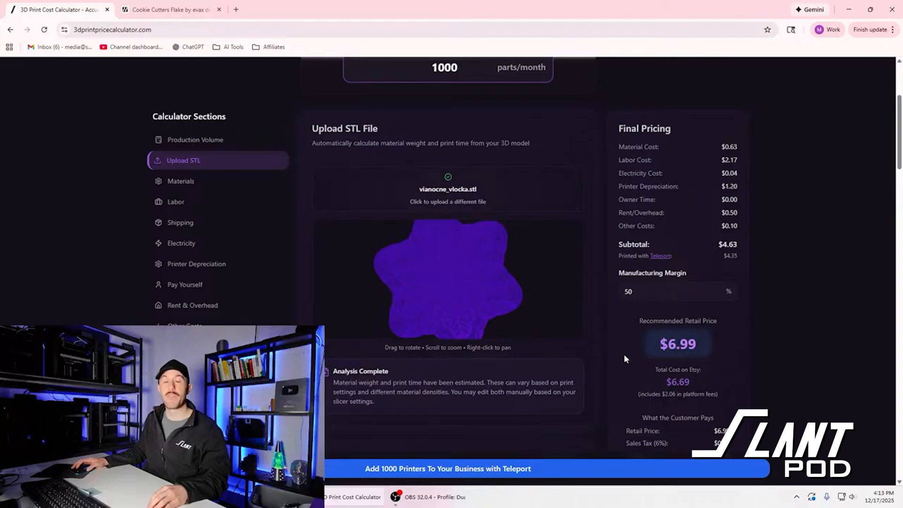
pyautogui.click(662, 292)
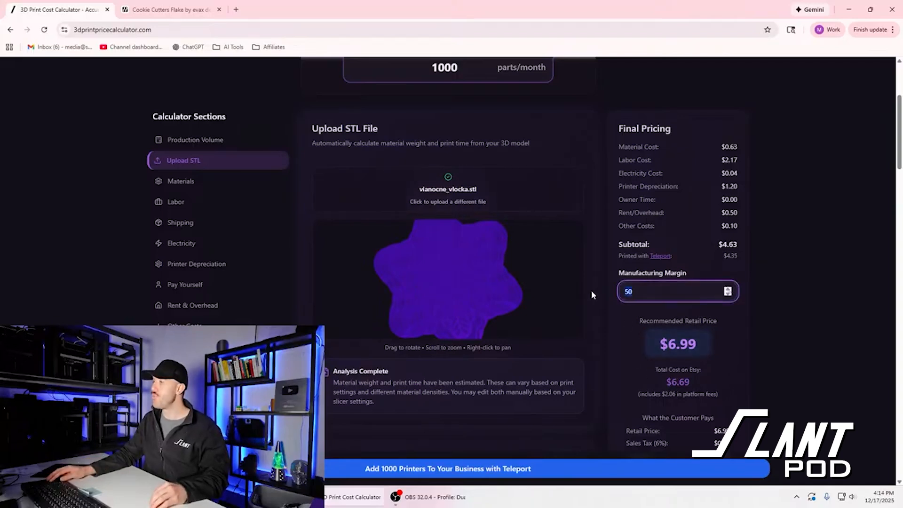
pyautogui.write('7')
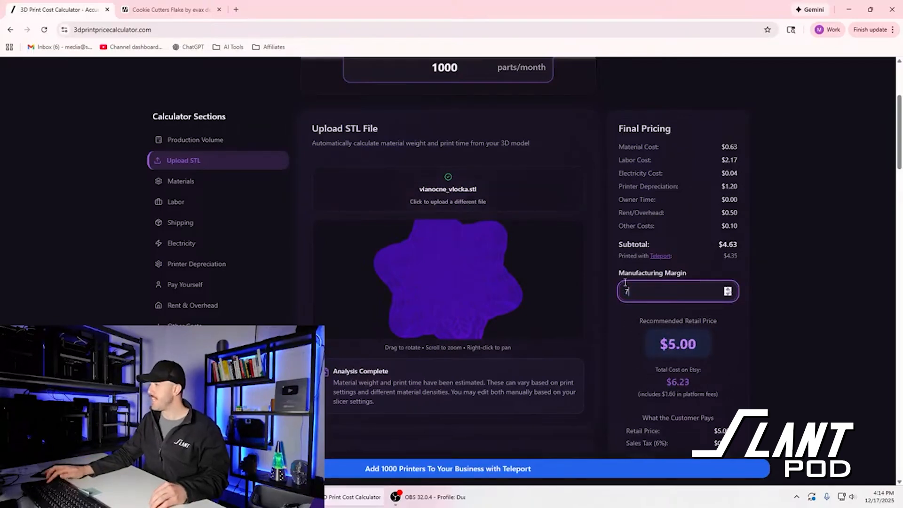
pyautogui.write('5')
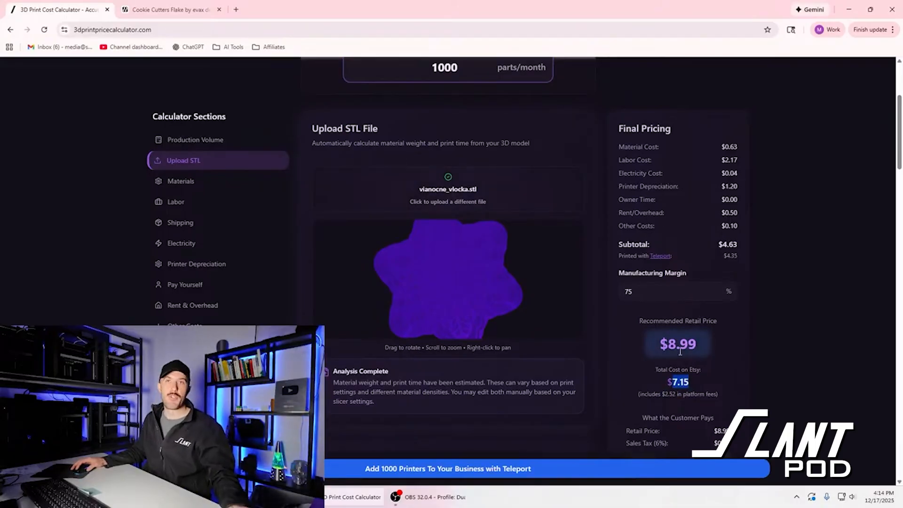
pyautogui.scroll(-3)
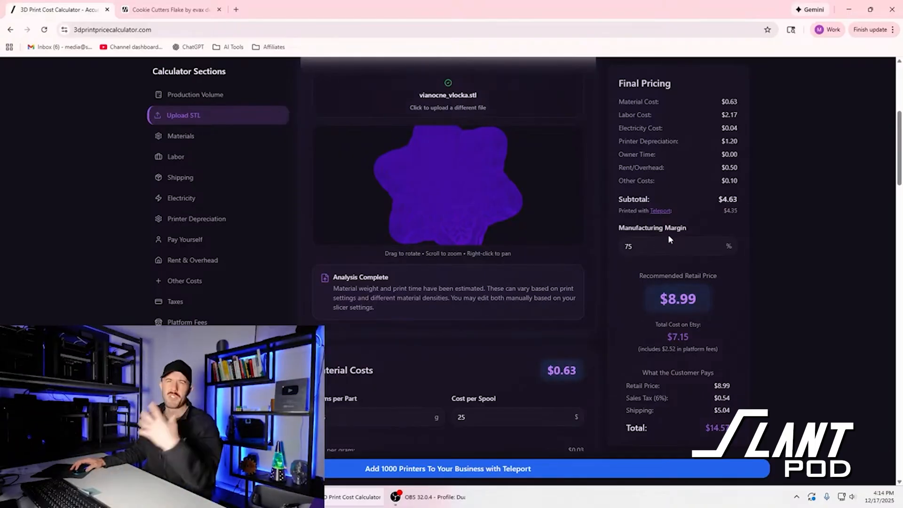
pyautogui.click(677, 246)
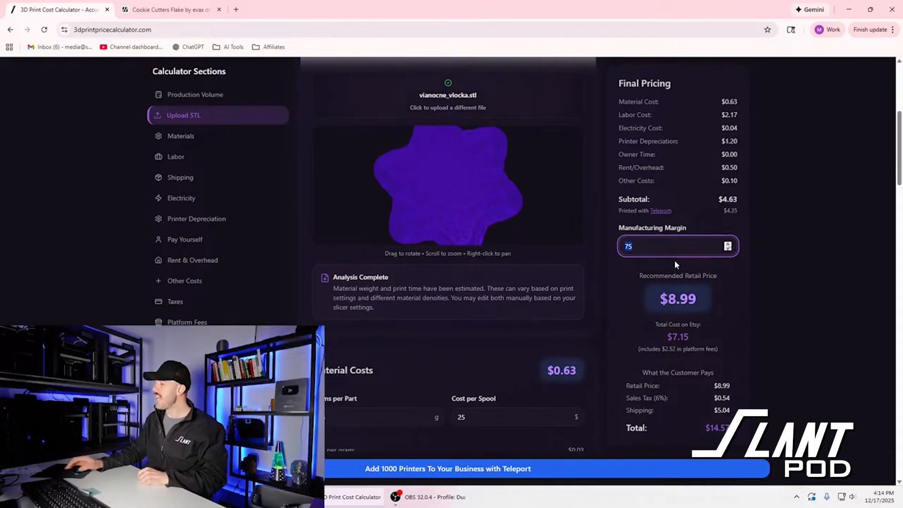